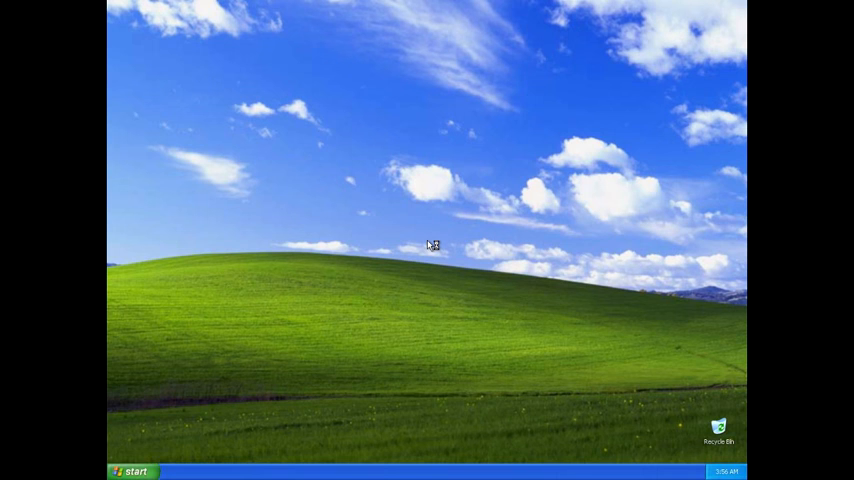
mouse_move(440, 190)
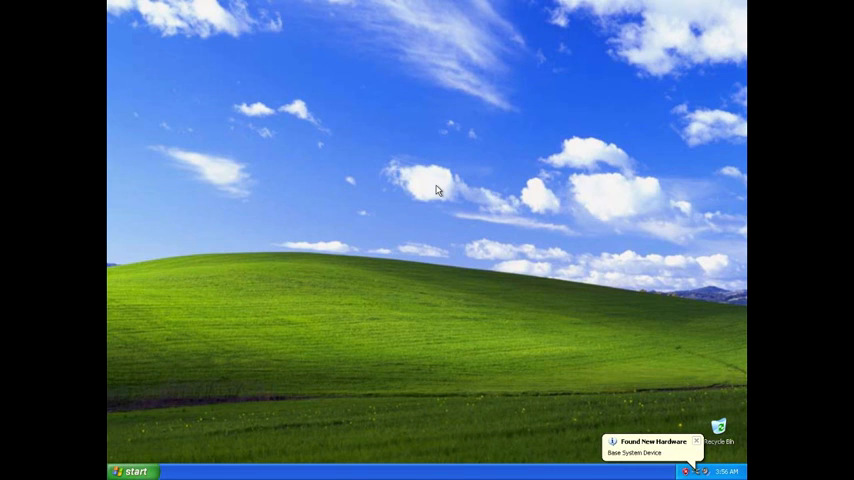
Dismiss the hardware notice, search for Chrome in Internet Explorer, and open the Chrome Browser result
left_click(651, 445)
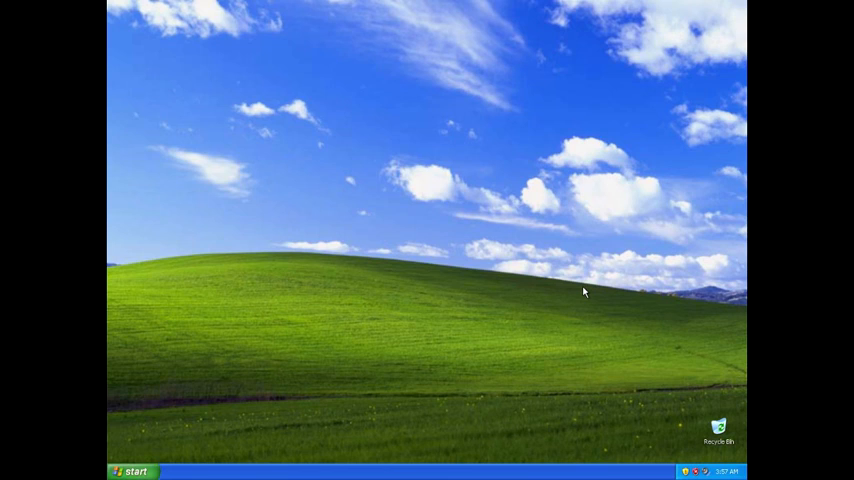
mouse_move(561, 249)
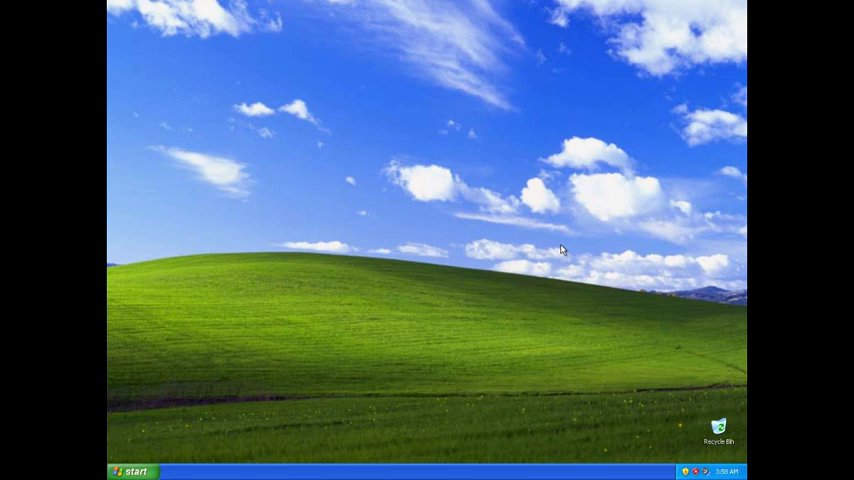
mouse_move(243, 401)
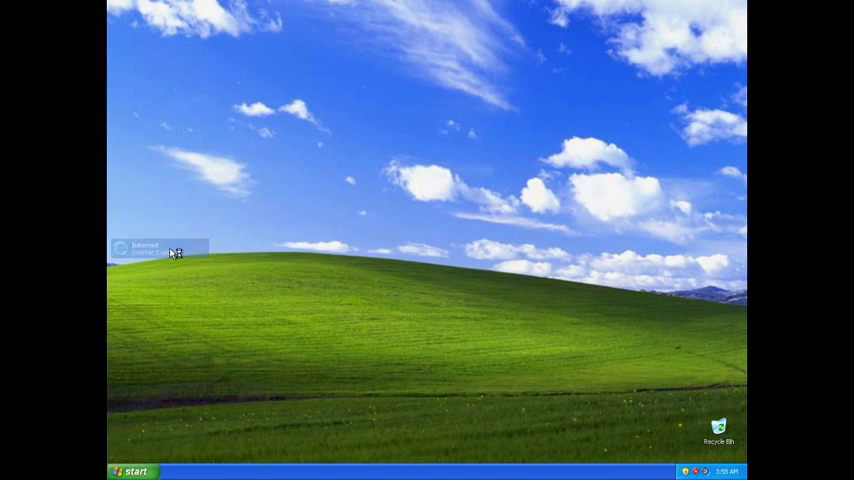
double_click(145, 248)
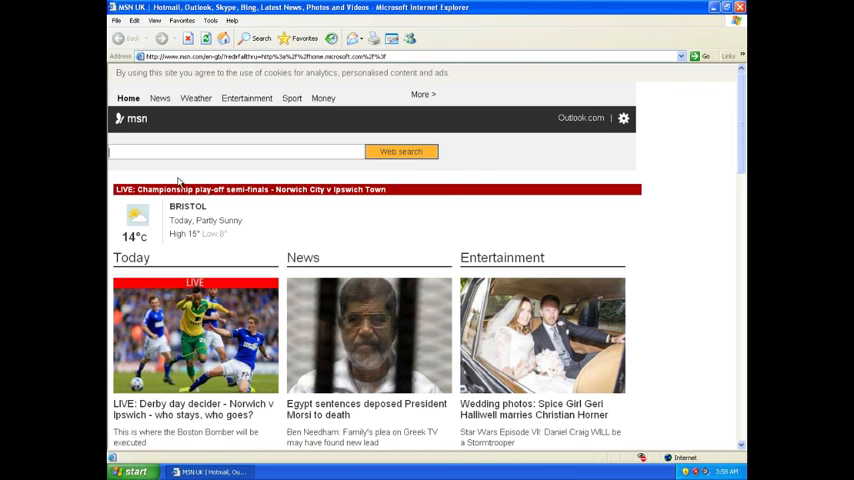
mouse_move(304, 190)
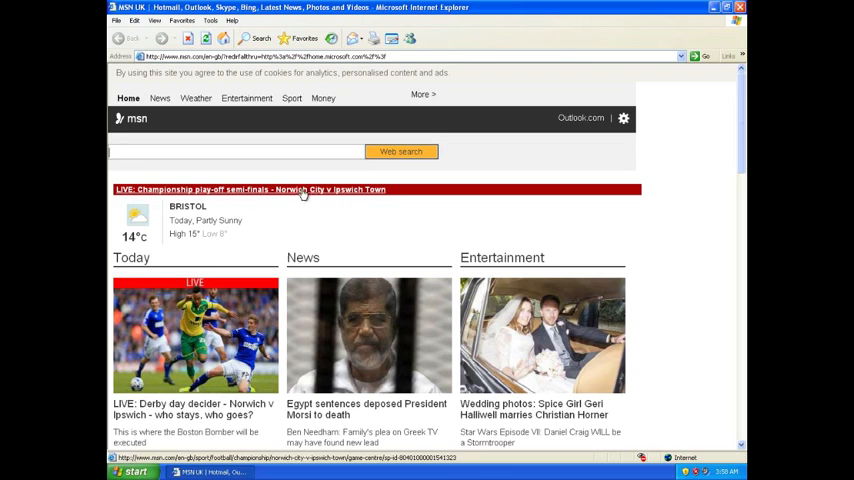
type("microsoft")
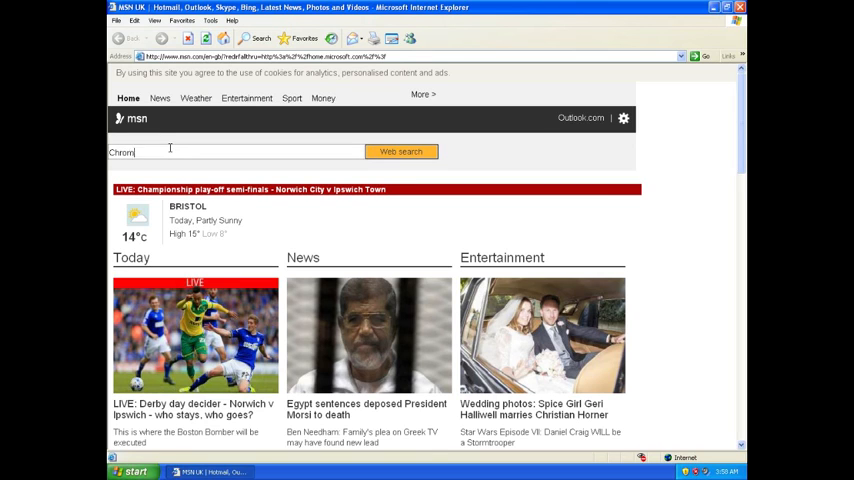
left_click(401, 151)
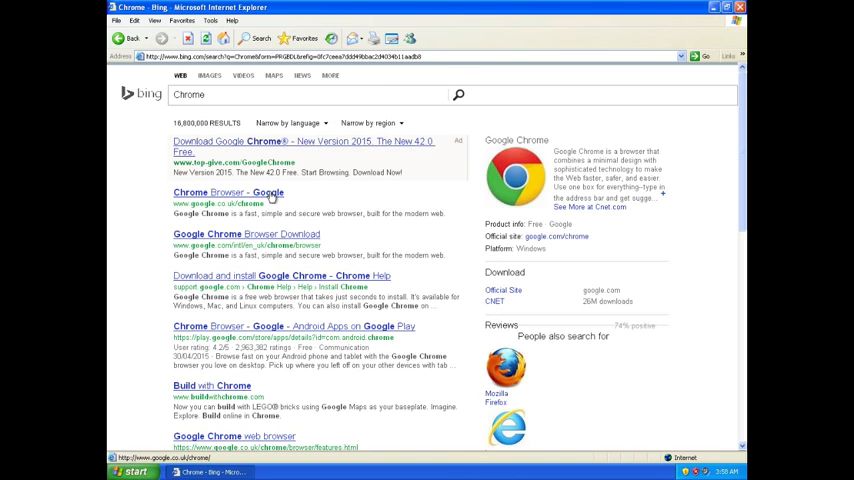
left_click(228, 192)
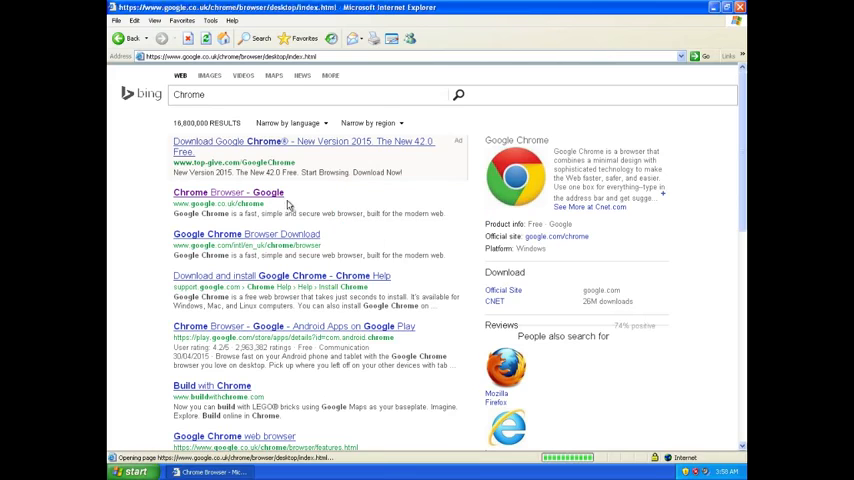
left_click(228, 192)
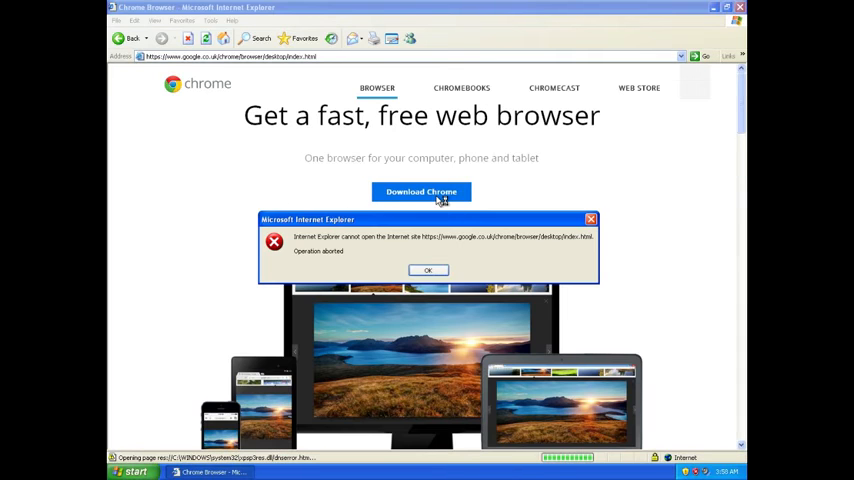
left_click(427, 270)
type("Free minecraft")
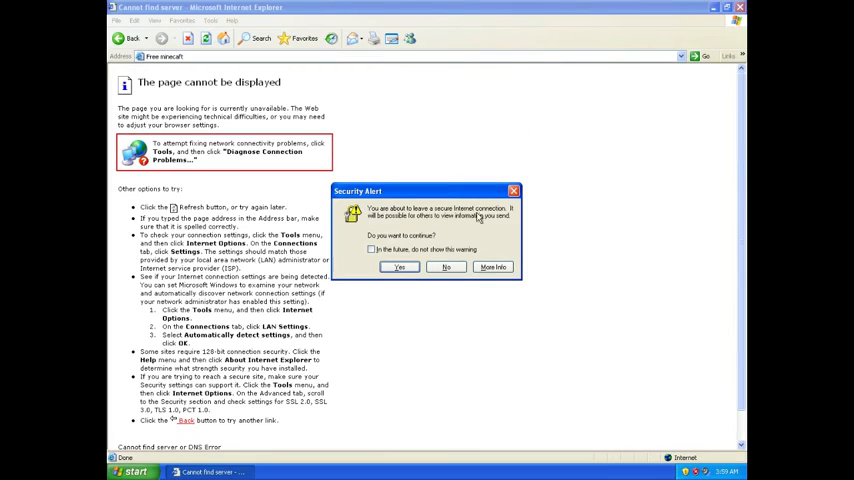
Accept the security alert, run Minecraft Setup.exe, and agree to the MyPCBackup offer
left_click(373, 249)
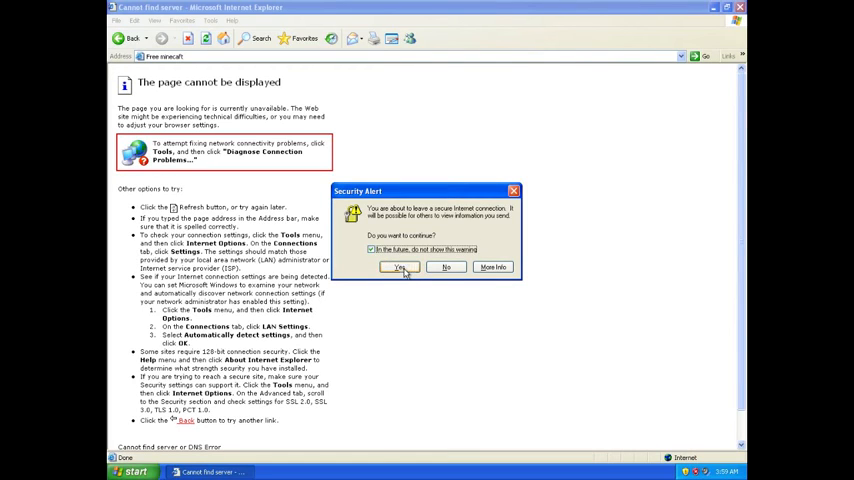
left_click(401, 267)
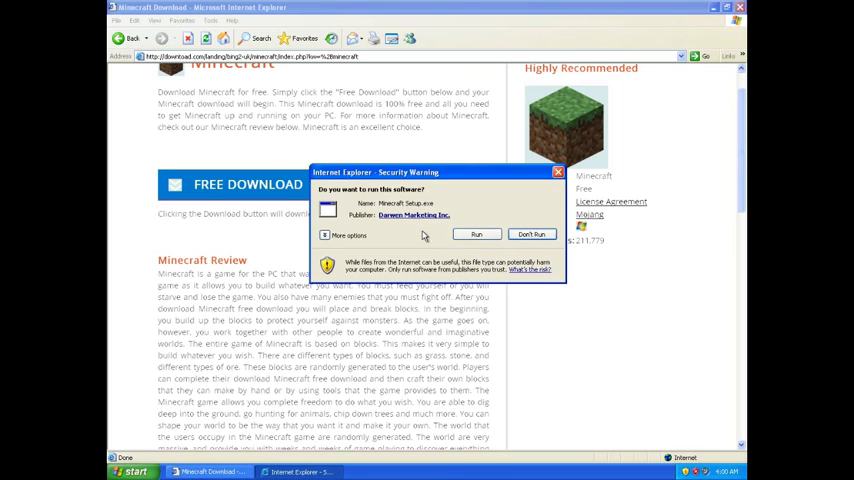
mouse_move(476, 234)
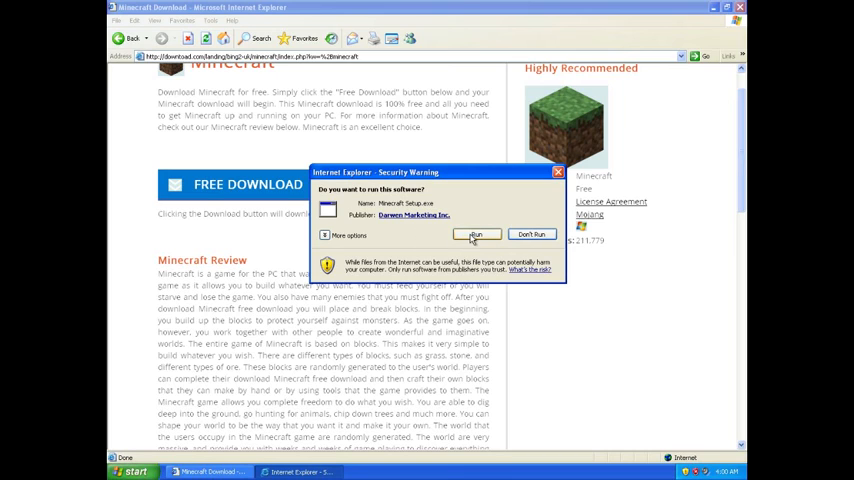
left_click(476, 234)
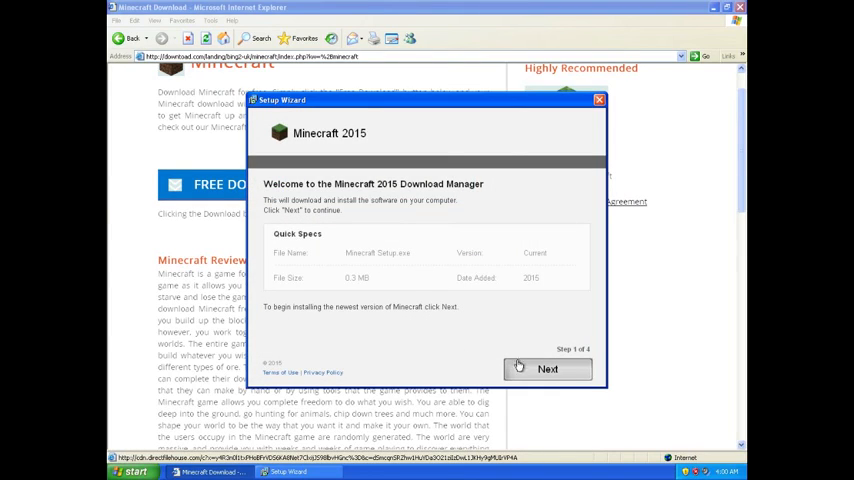
left_click(547, 369)
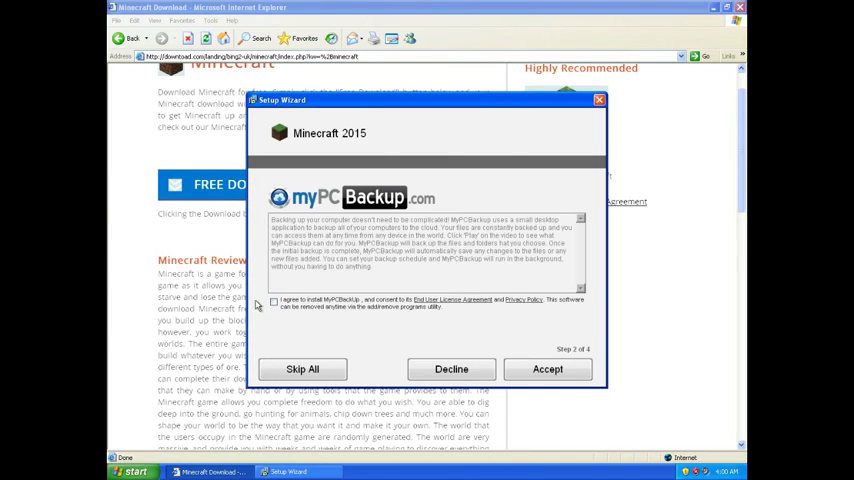
left_click(273, 302)
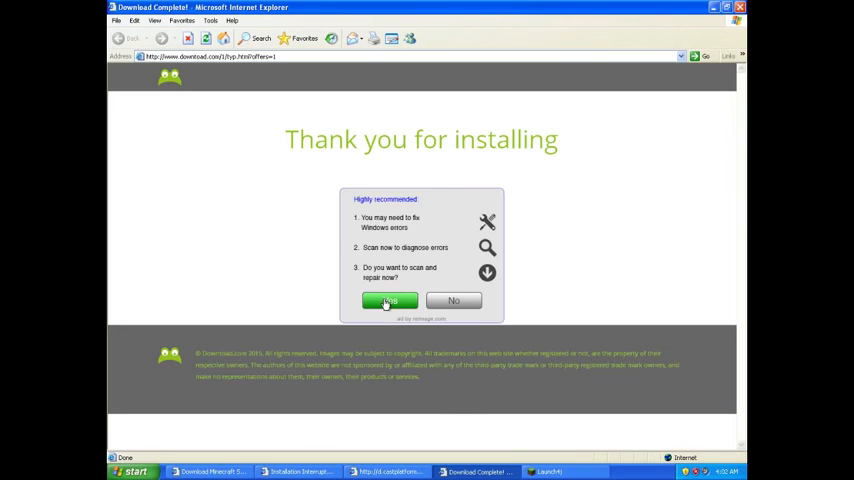
Accept the scan-and-repair ad and start the Reimage Repair download
left_click(389, 300)
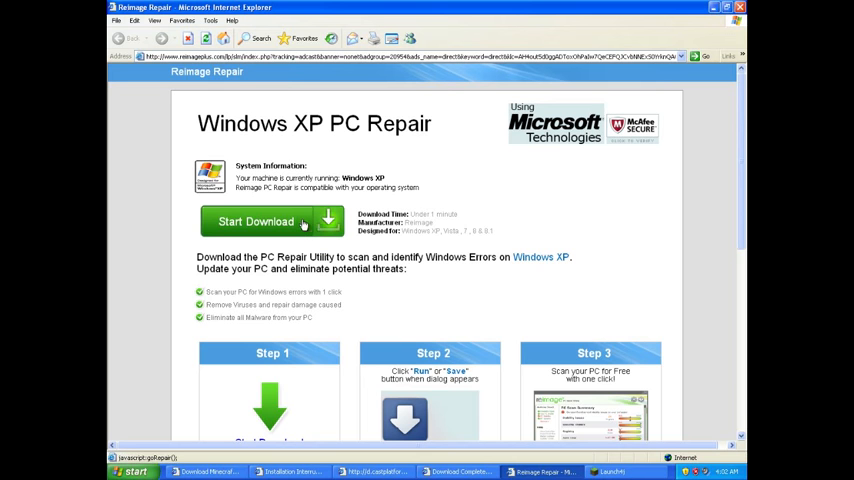
left_click(256, 221)
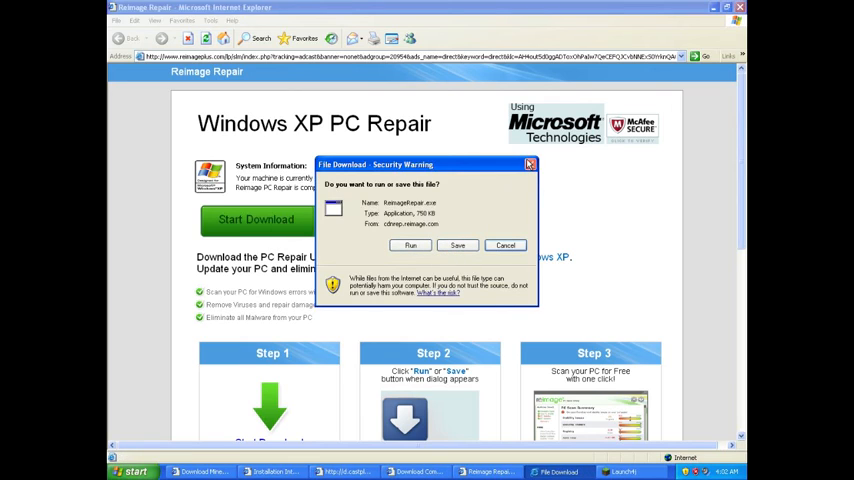
mouse_move(570, 173)
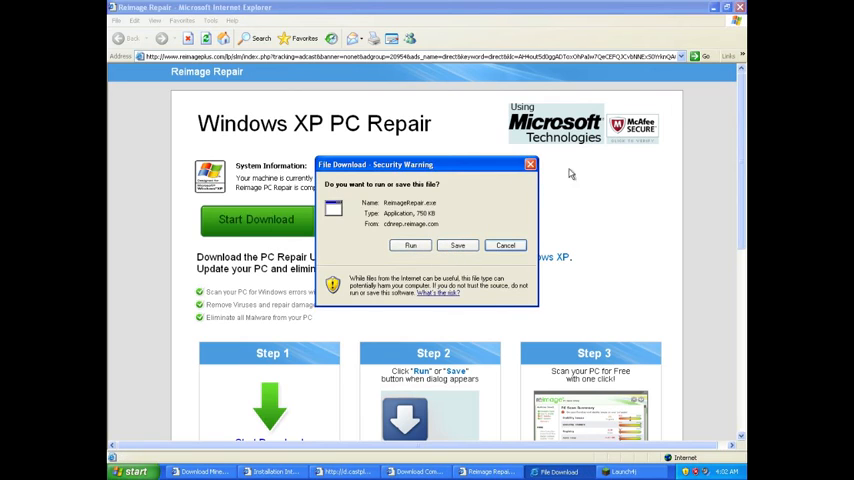
mouse_move(487, 227)
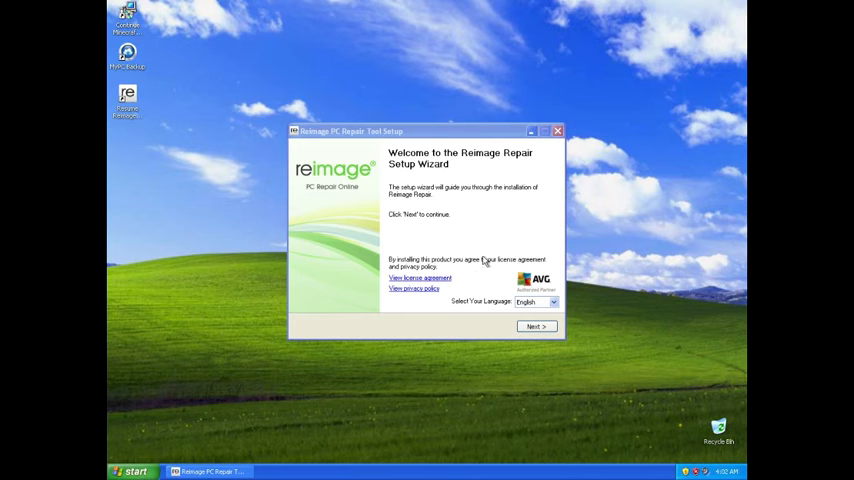
Begin the Reimage Repair installation and minimize the installer while it runs
left_click(535, 326)
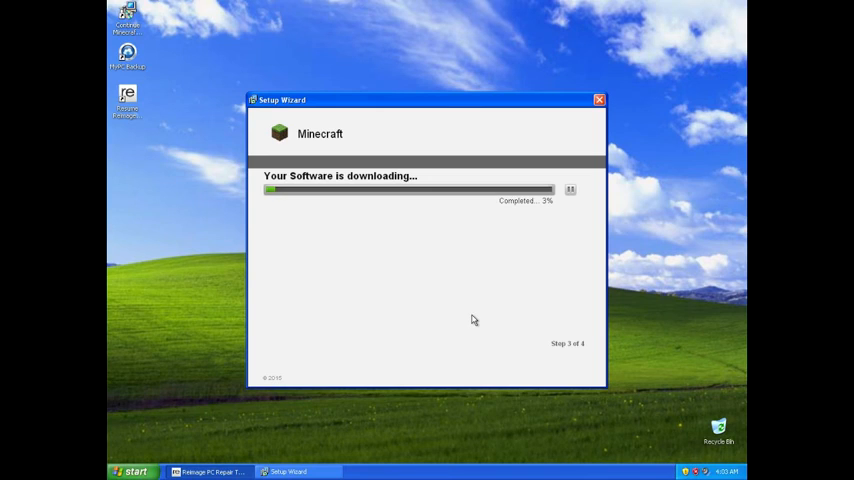
mouse_move(548, 96)
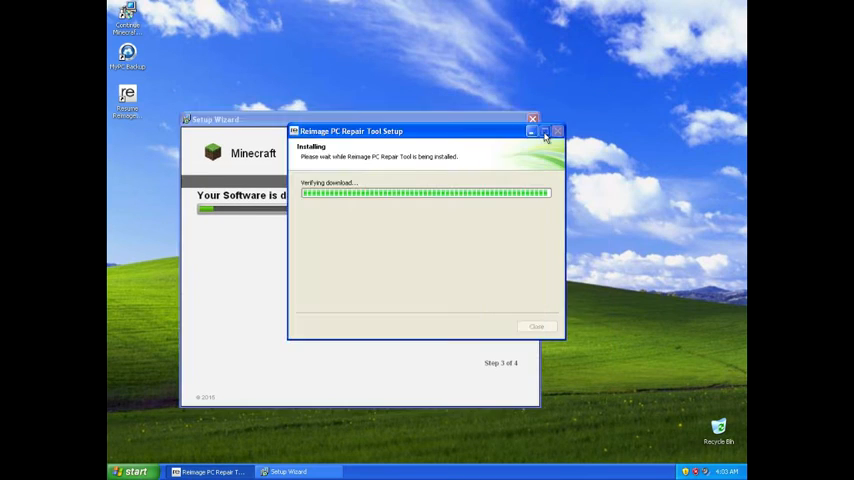
left_click(543, 131)
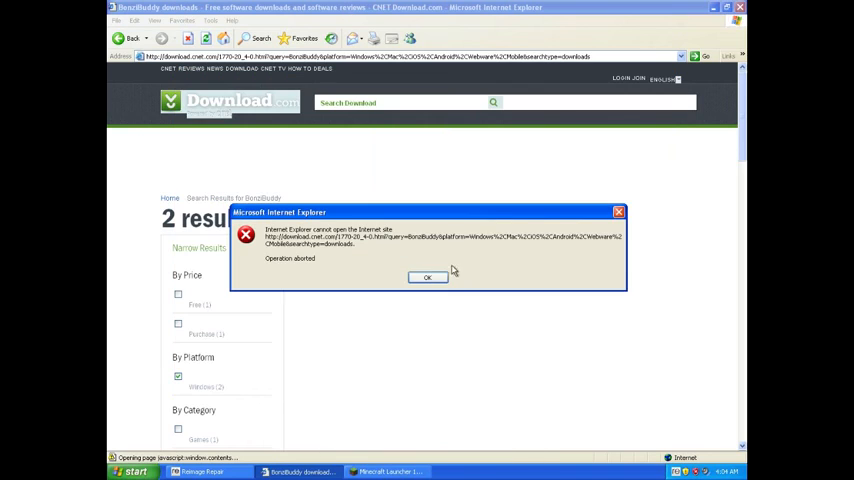
Bring up the Minecraft Launcher from the taskbar, close it, and scroll the CNET results
left_click(427, 277)
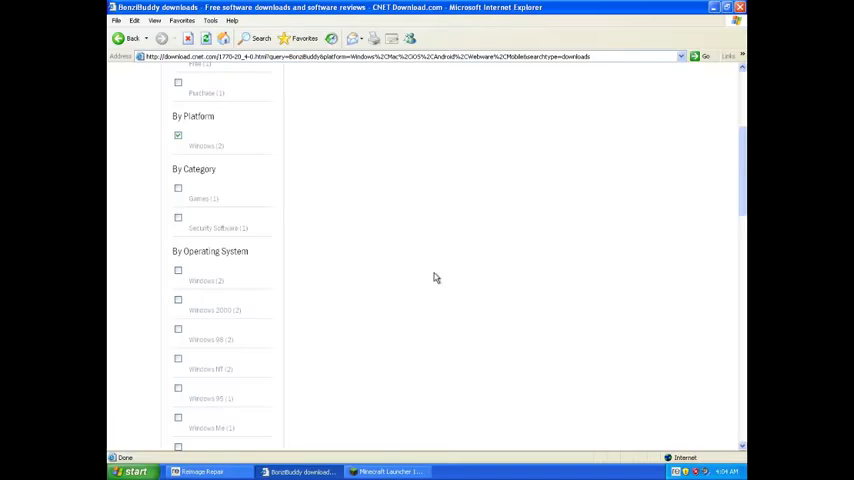
left_click(388, 471)
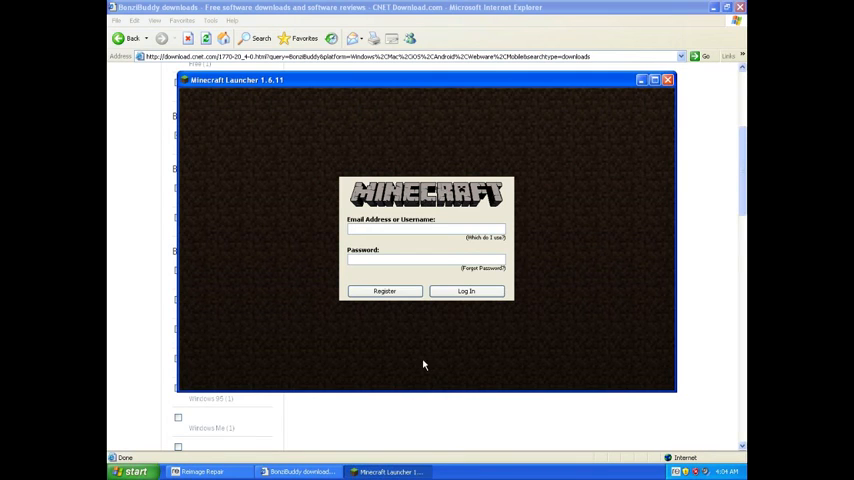
mouse_move(288, 84)
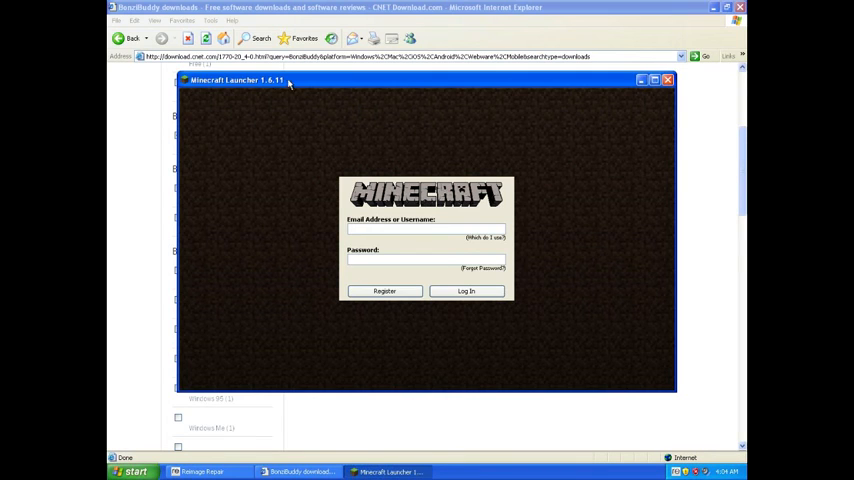
mouse_move(659, 97)
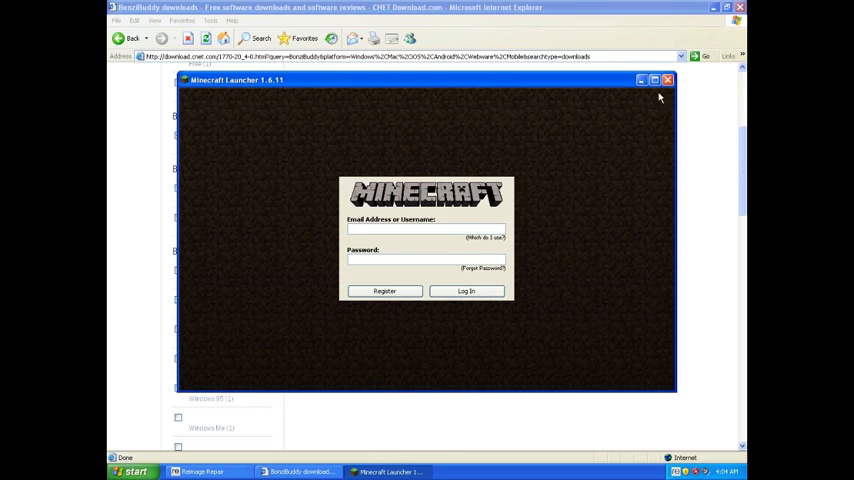
left_click(667, 79)
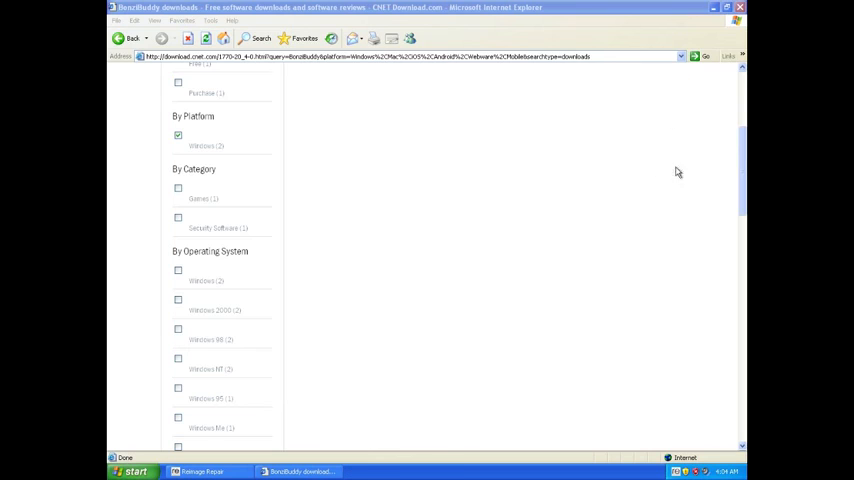
scroll("up", 3)
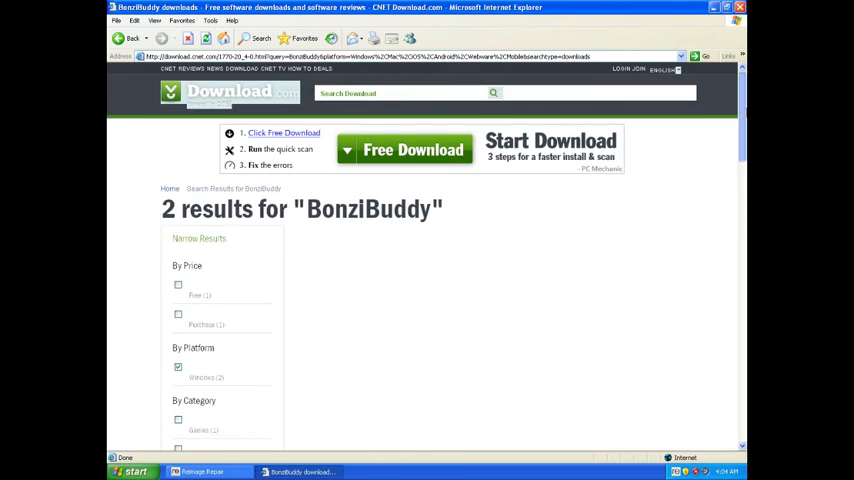
scroll("down", 3)
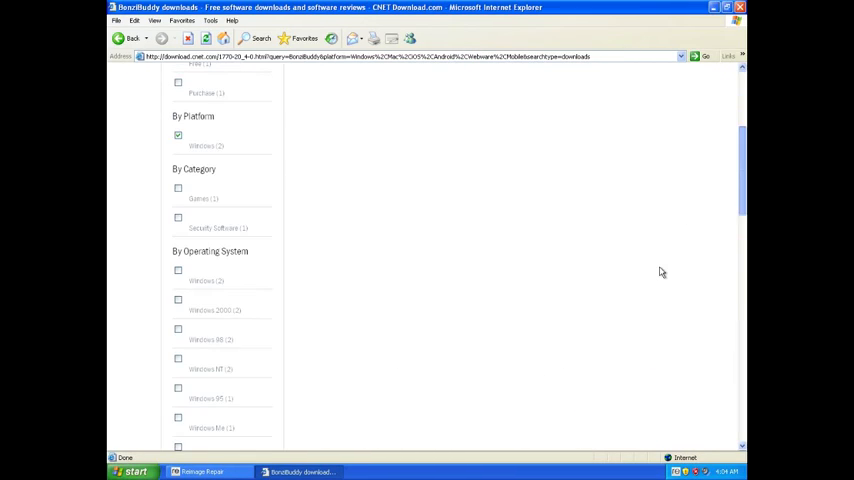
scroll("up", 3)
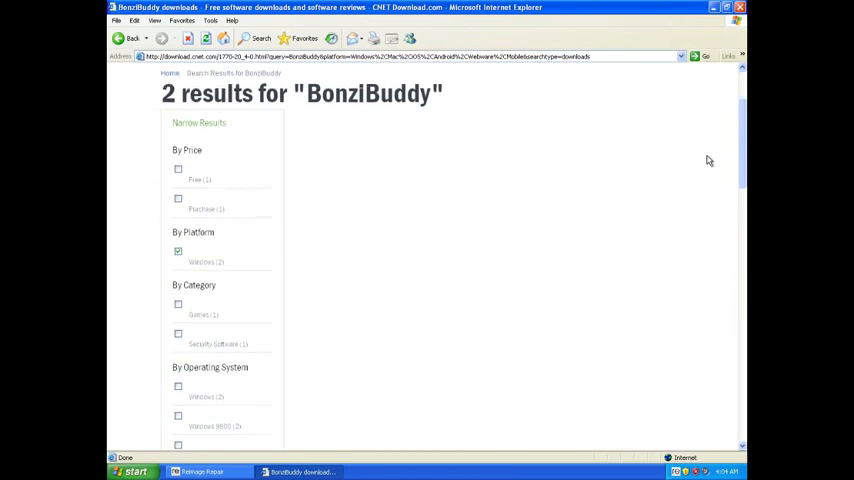
scroll("down", 3)
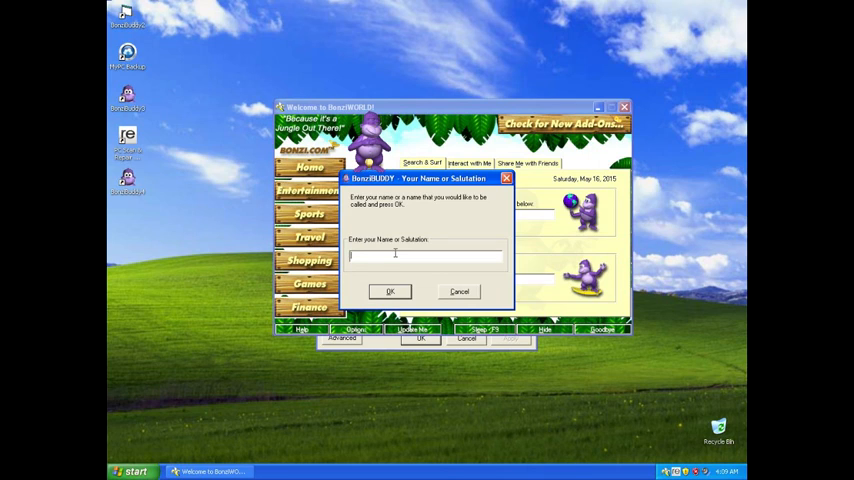
Set Bonzi's salutation to 'Jeff, btw I am a stupid dumb son of a malware' and register
type("Jeff, btw I am a stupid dumb son of a malware")
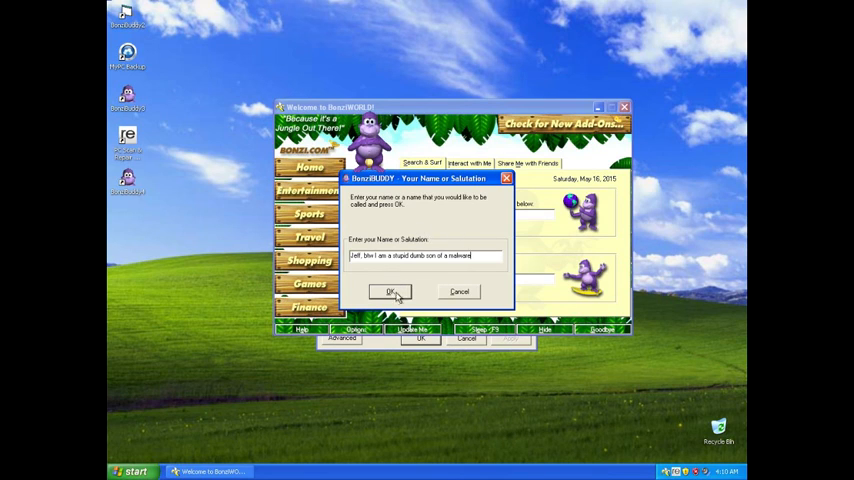
left_click(390, 291)
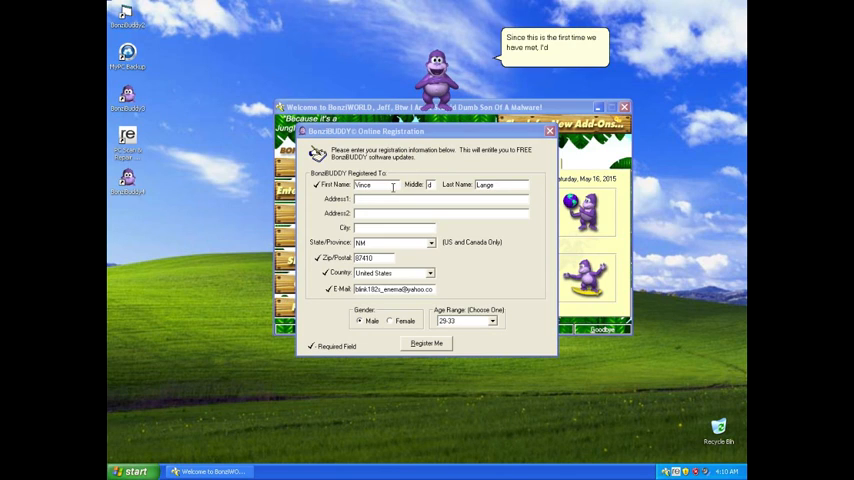
left_click(427, 343)
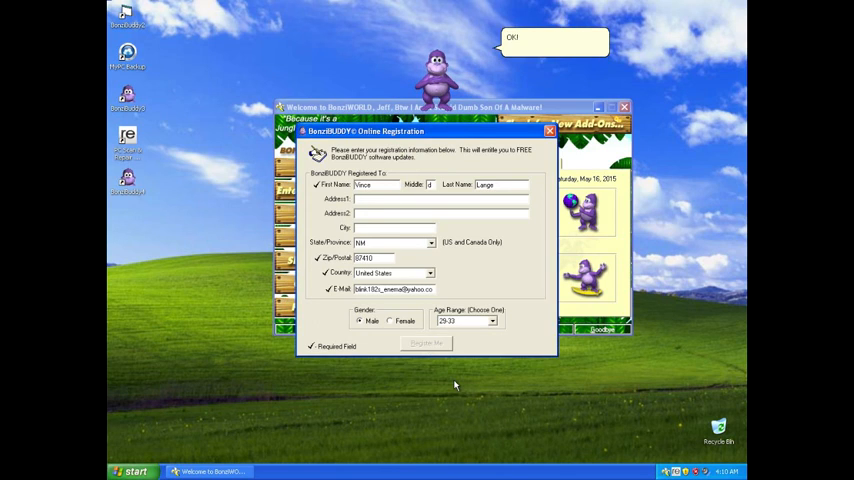
left_click(426, 343)
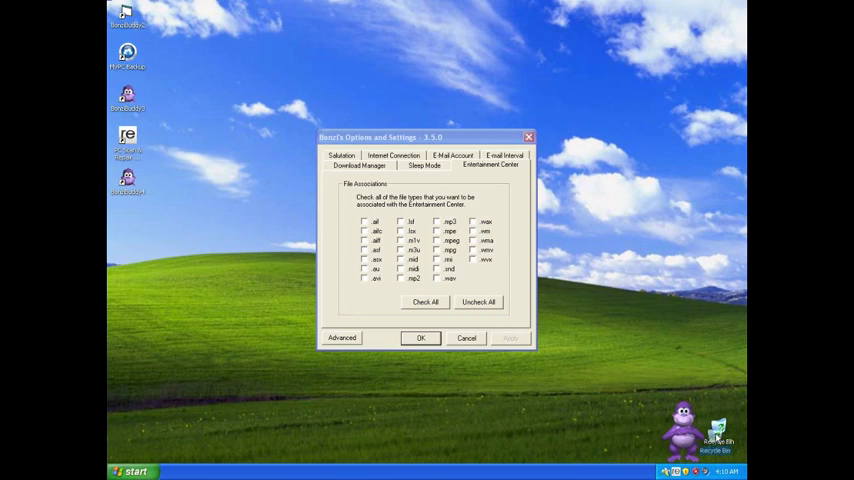
mouse_move(513, 141)
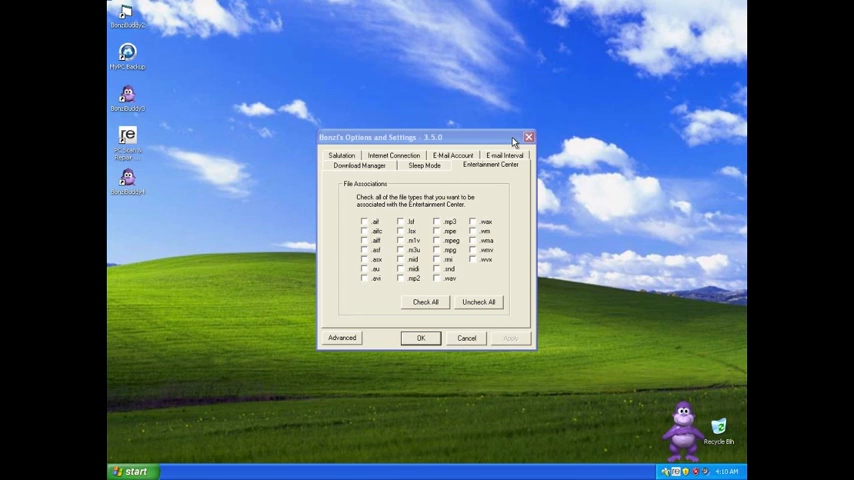
Close Bonzi's options, search 'Free GTA', run the GTA 5 installer, and close the browser
left_click(131, 471)
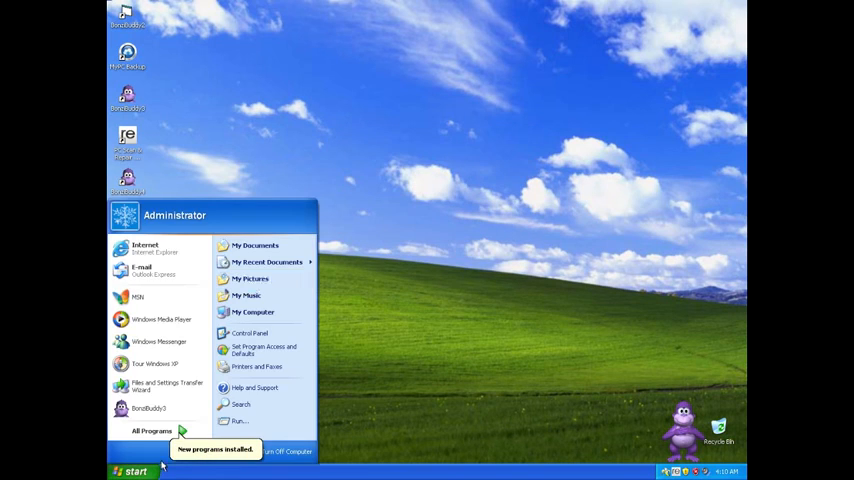
left_click(145, 248)
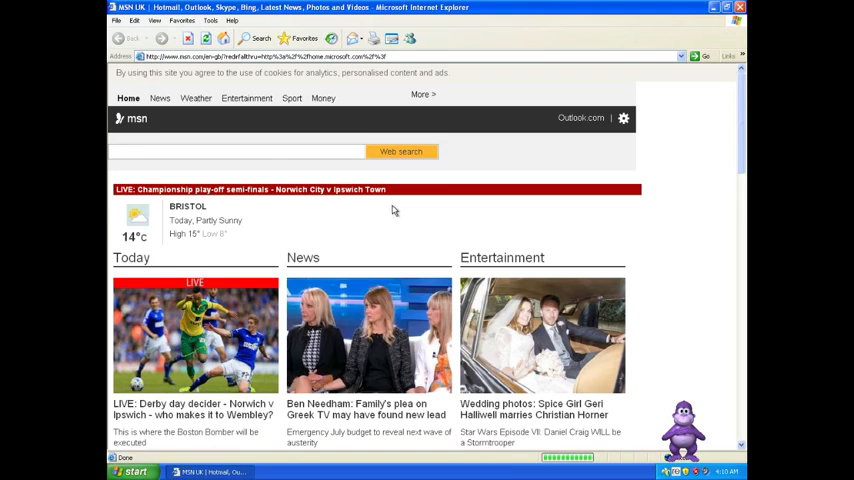
left_click(245, 151)
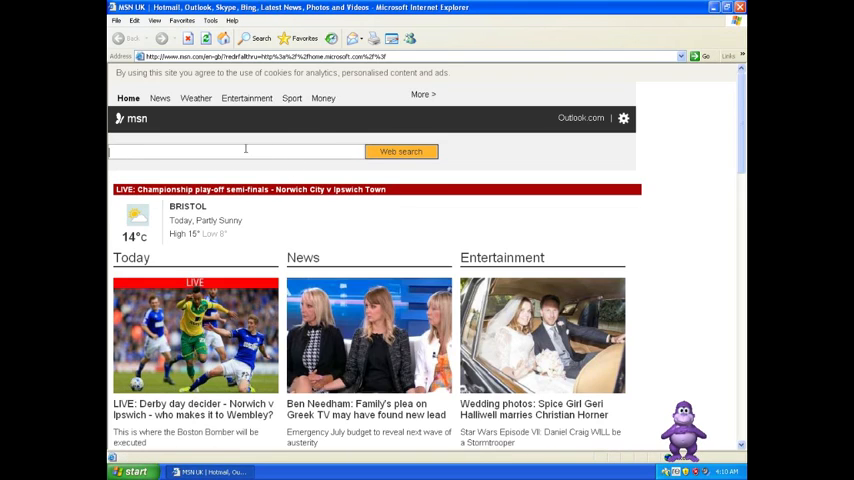
type("Free")
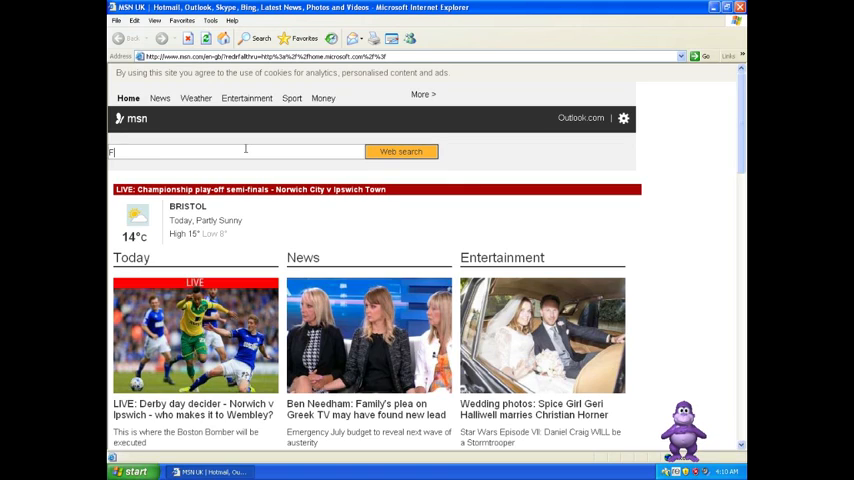
type("ree GTA")
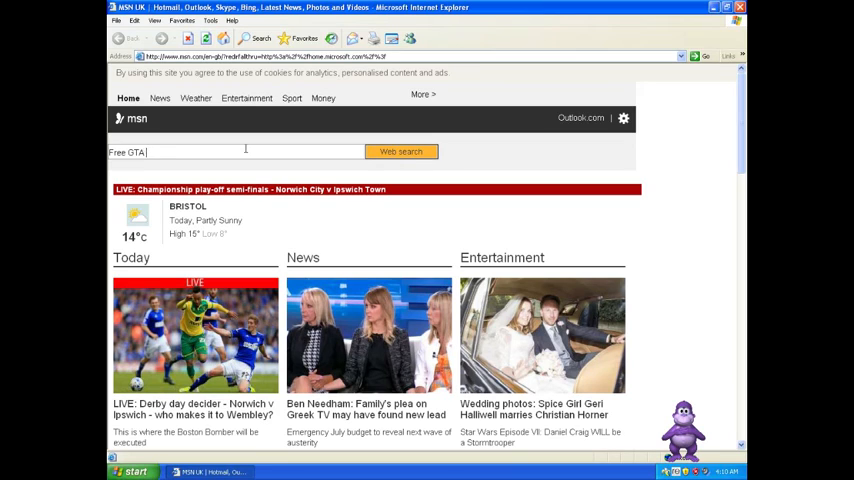
left_click(401, 152)
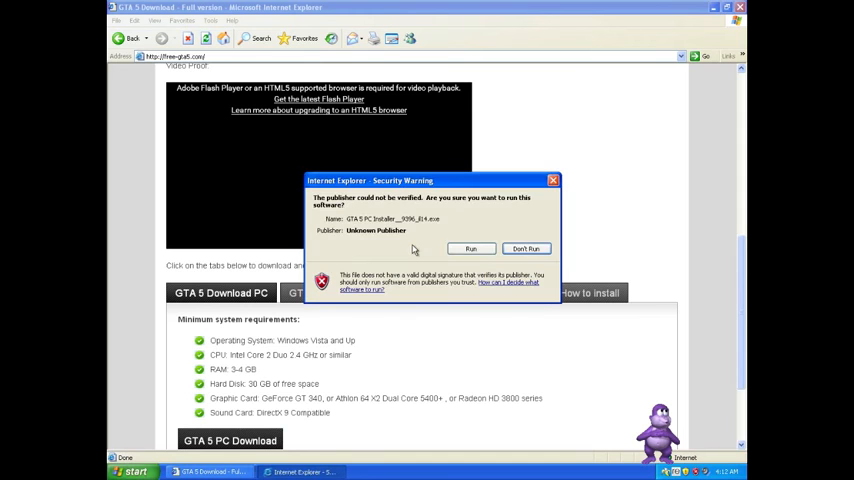
left_click(470, 248)
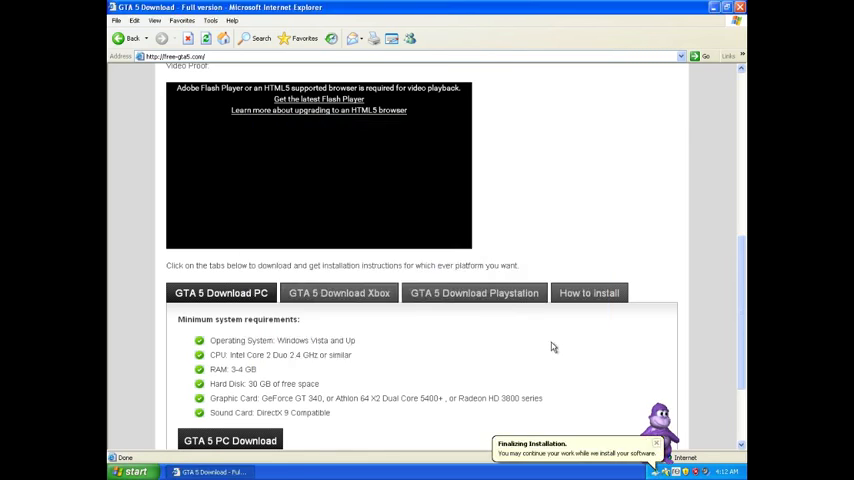
left_click(719, 8)
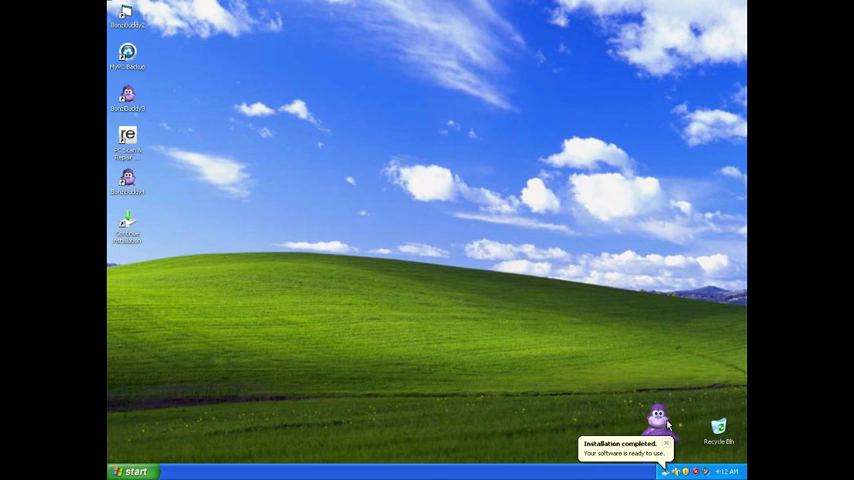
Open BonziWORLD, move its window, and type 'I Am A Stupid Dumb Son Of'
left_click(655, 415)
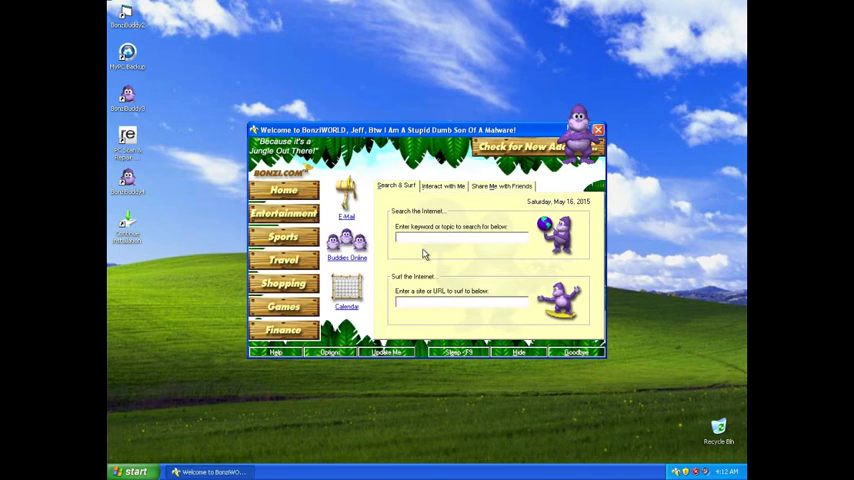
left_click(458, 237)
type("uR MUM")
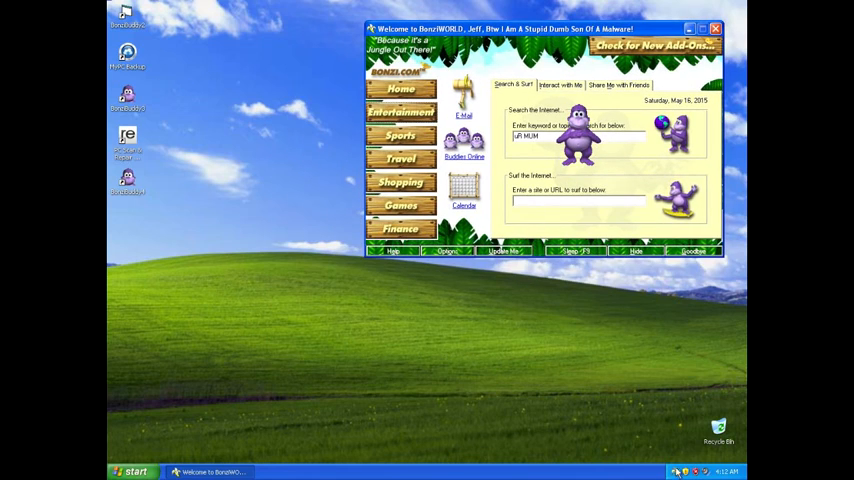
left_click_drag(540, 28, 425, 130)
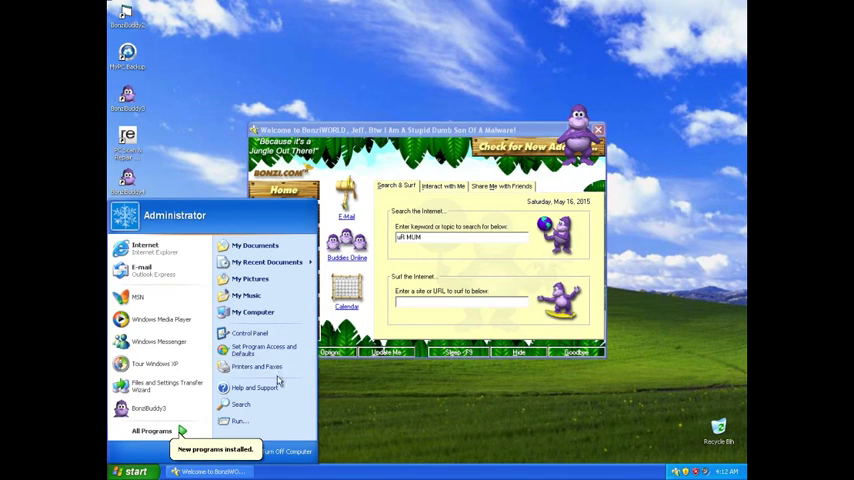
left_click(145, 248)
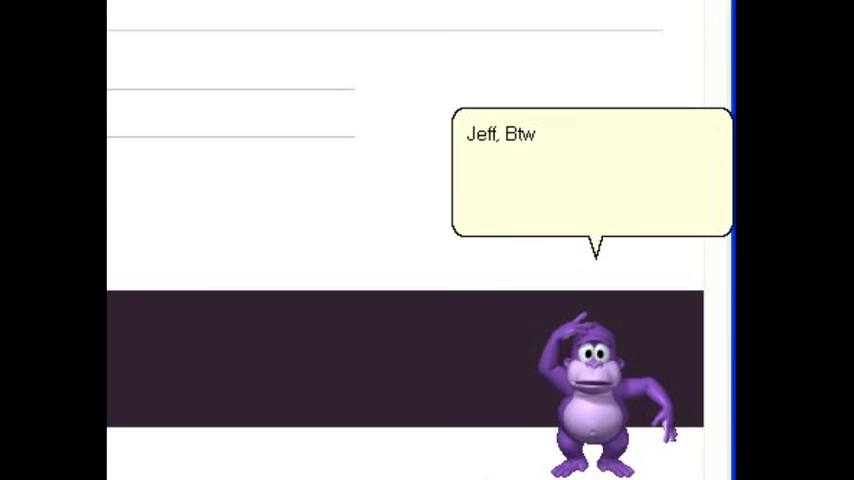
type("I Am A Stupid Dumb Son Of")
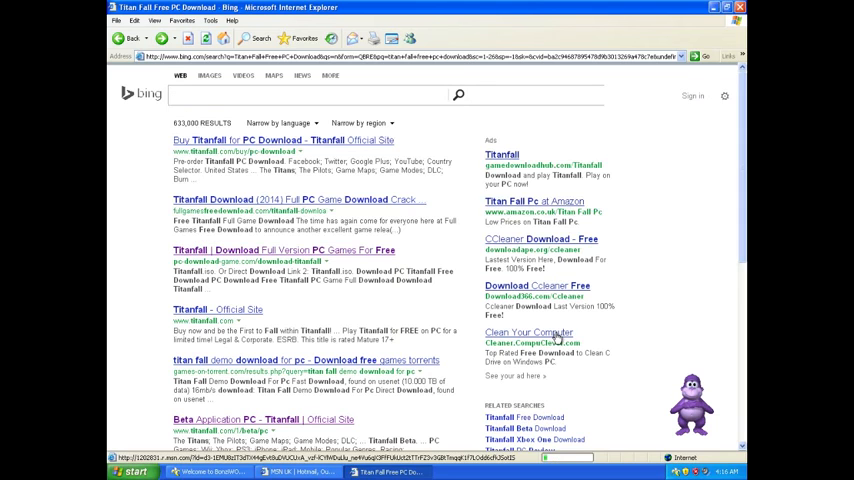
Download and run PC Clean Maestro from the Clean Your Computer ad, then start PC Booster
left_click(528, 333)
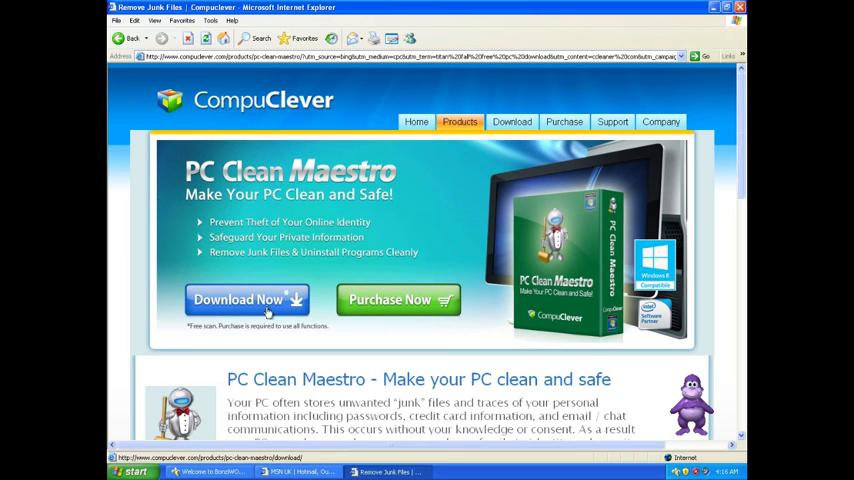
left_click(247, 299)
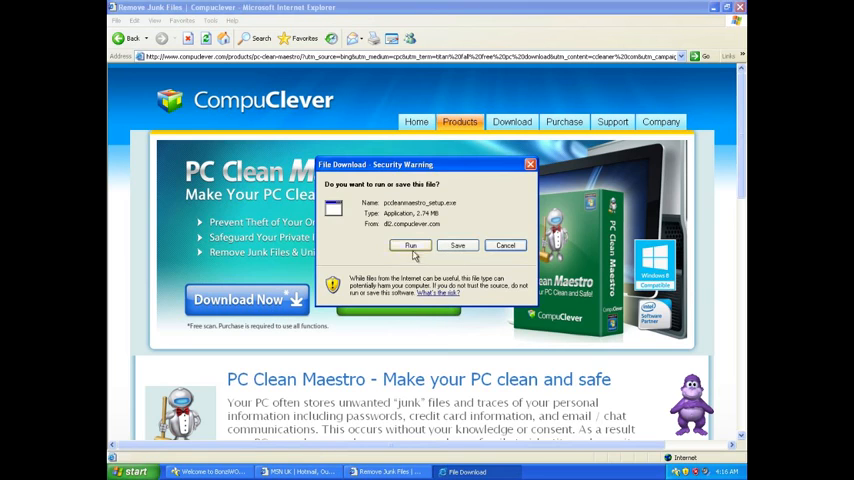
left_click(410, 246)
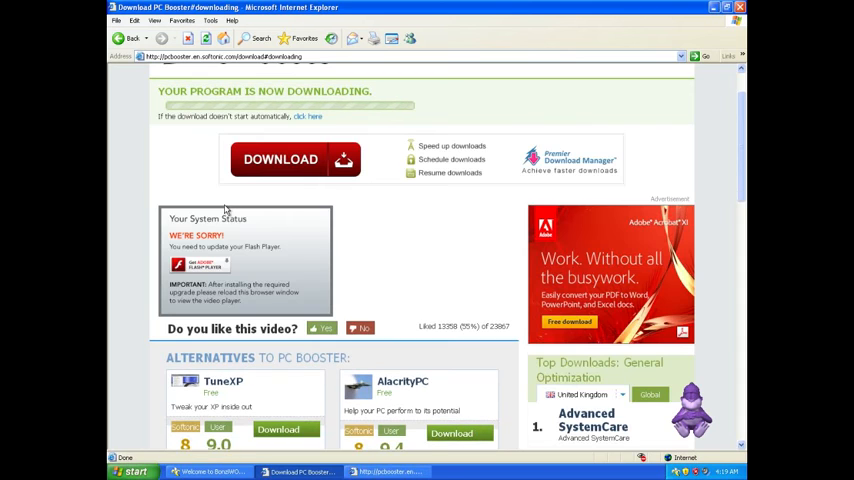
scroll("up", 3)
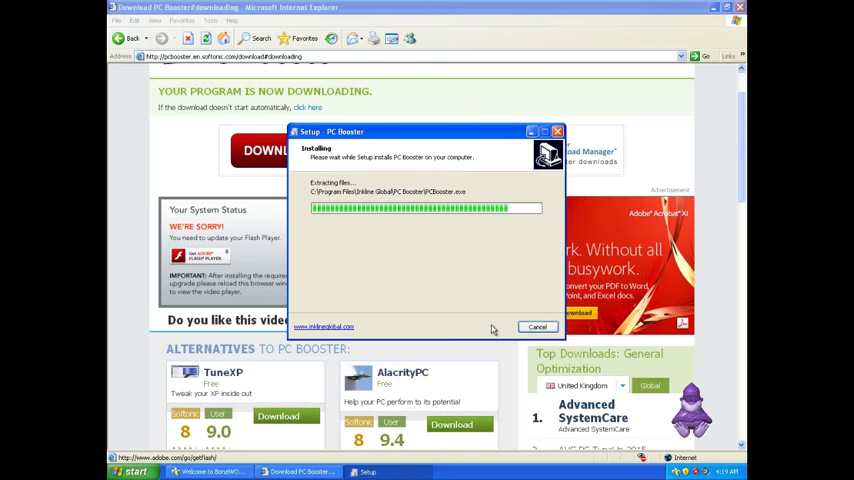
left_click(537, 327)
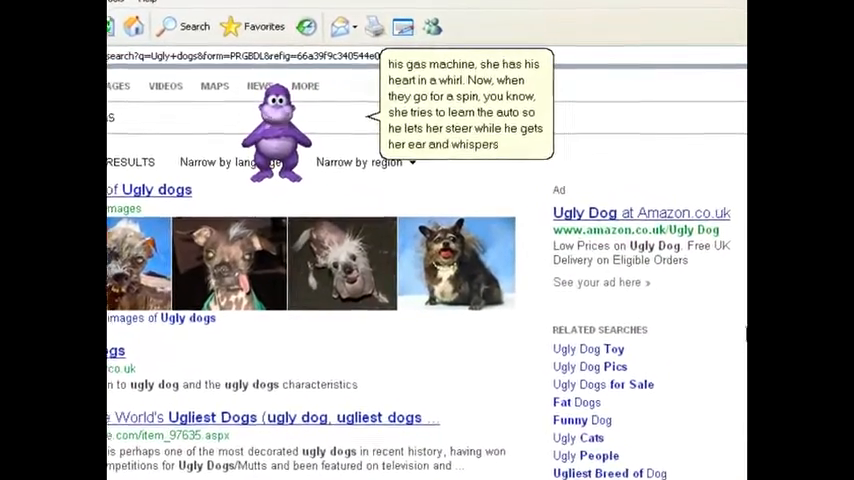
Close the MyPC Backup reminder window and right-click the first ugly dog image
scroll("down", 3)
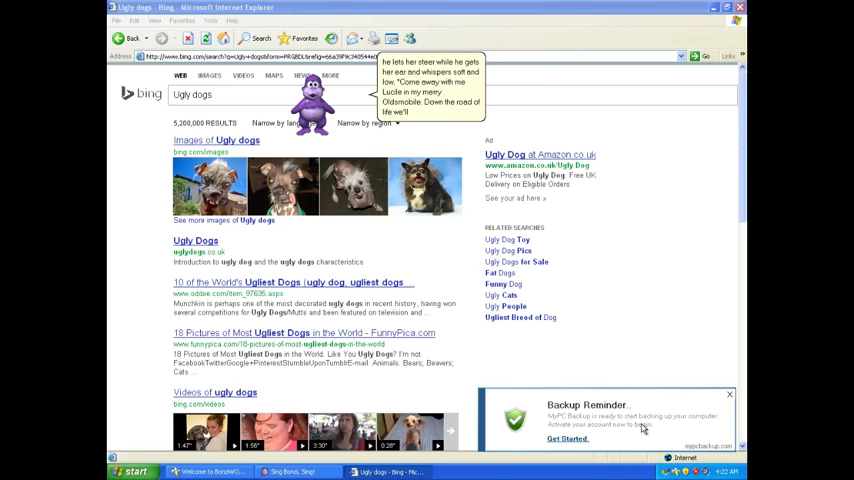
left_click(568, 439)
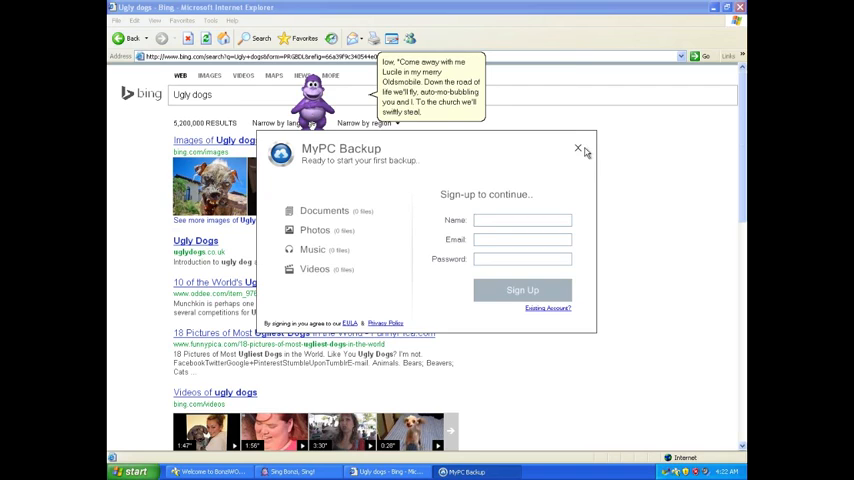
left_click(578, 148)
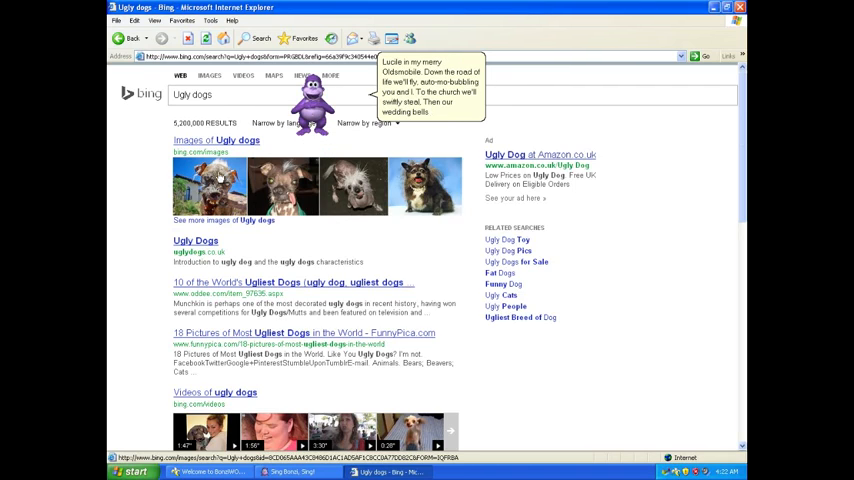
right_click(210, 185)
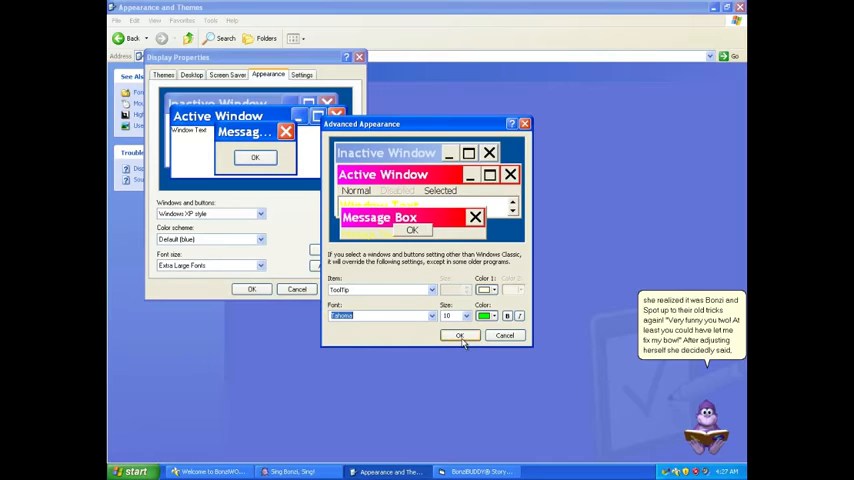
Confirm the magenta title bar and extra large font appearance so Windows applies it
left_click(458, 335)
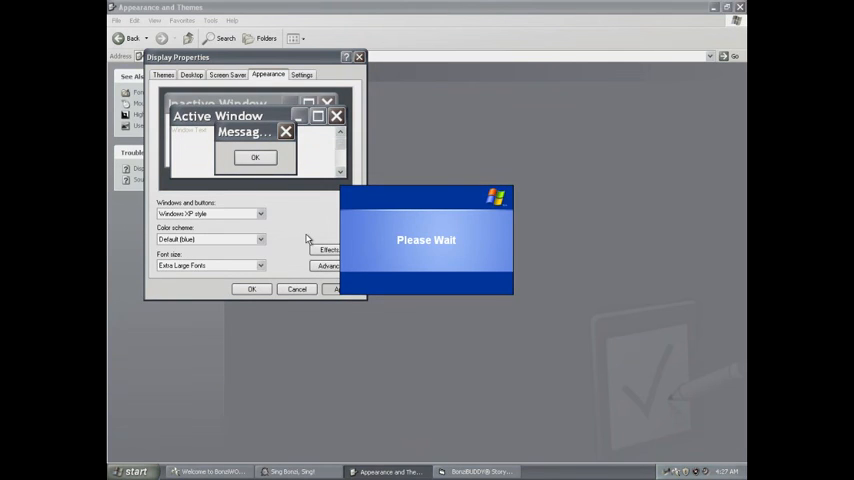
mouse_move(400, 236)
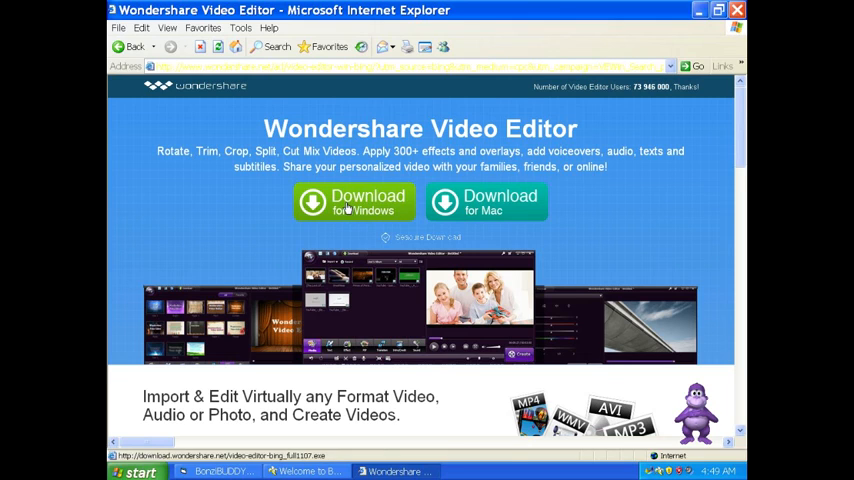
Download and launch the editor in Full Feature Mode, then select the Windows XP Commercial clip
left_click(354, 203)
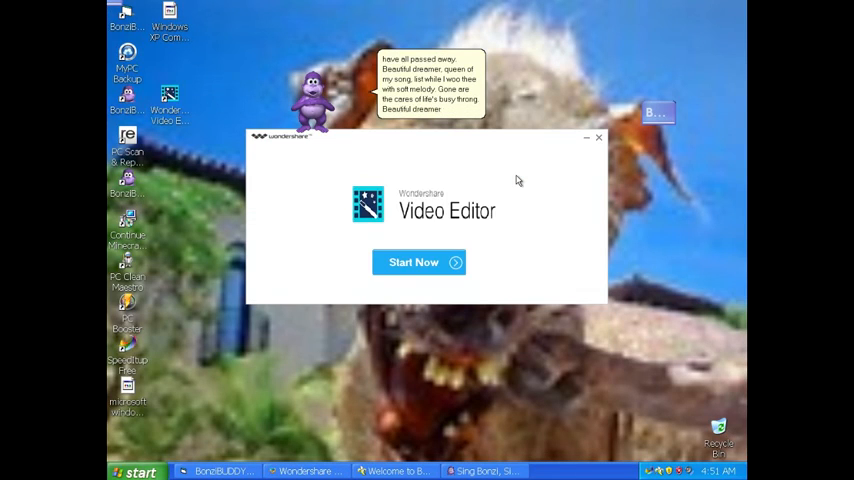
left_click(598, 137)
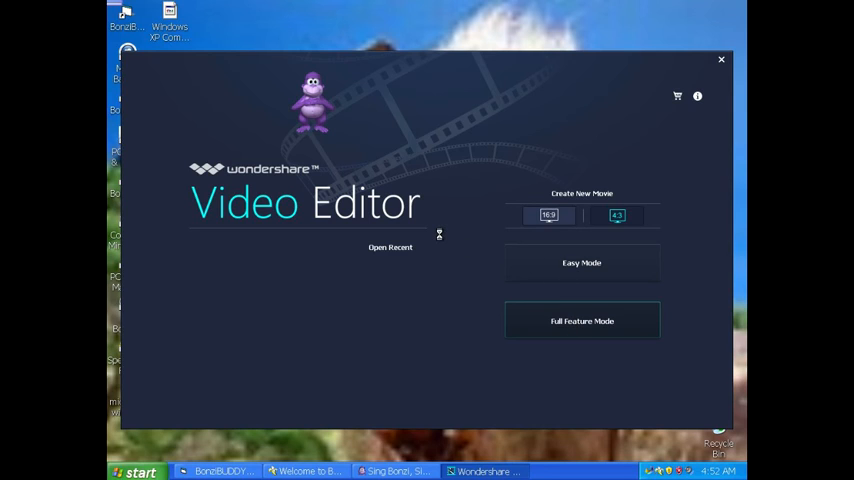
left_click(582, 321)
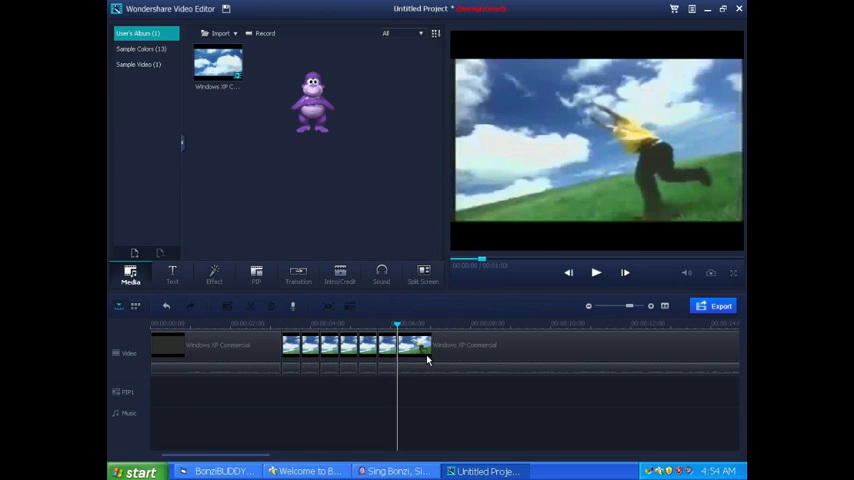
left_click(596, 272)
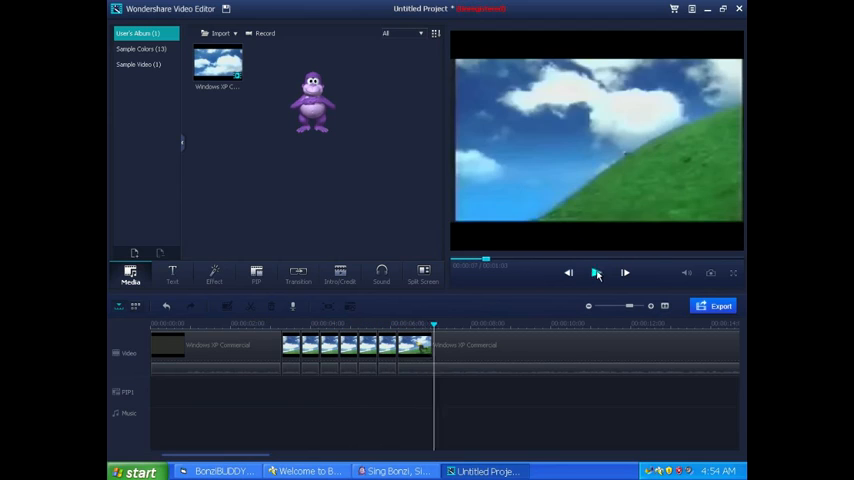
Preview the project, then set the MP4 output to 640*480 saving to the Desktop
left_click(720, 306)
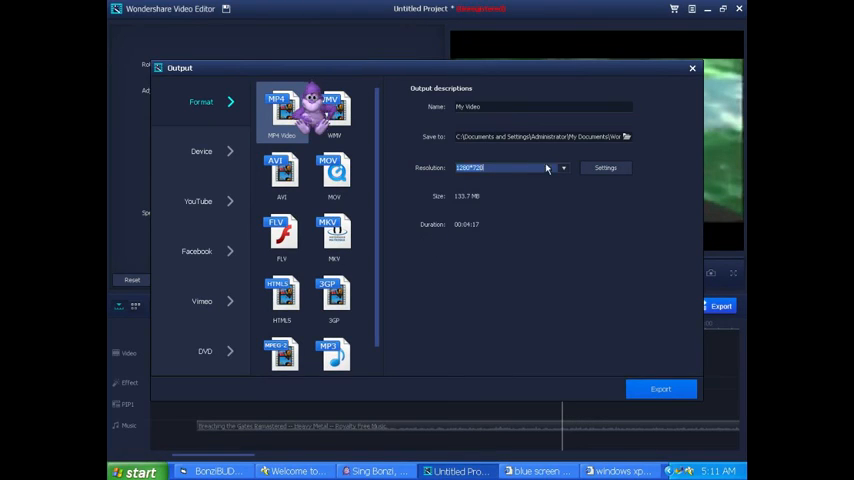
left_click(563, 167)
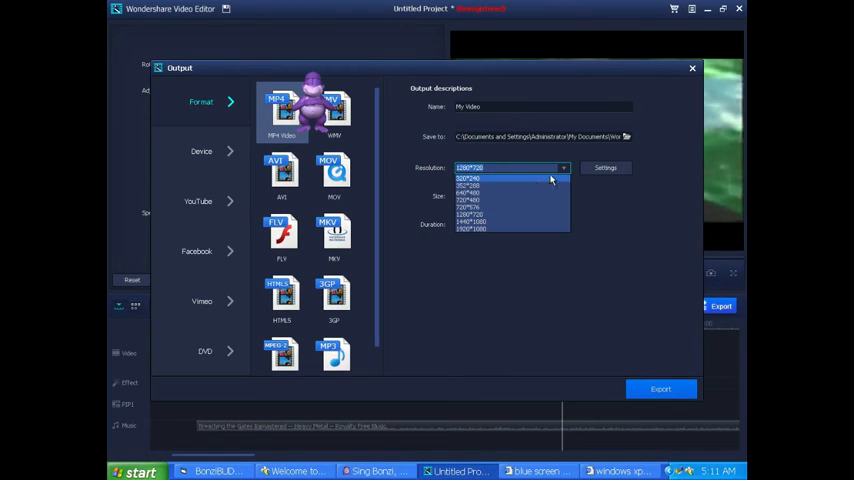
mouse_move(501, 186)
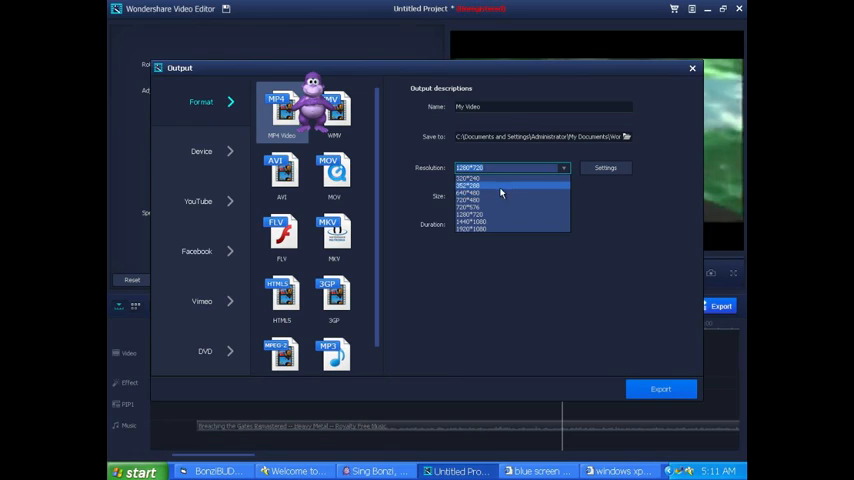
mouse_move(501, 196)
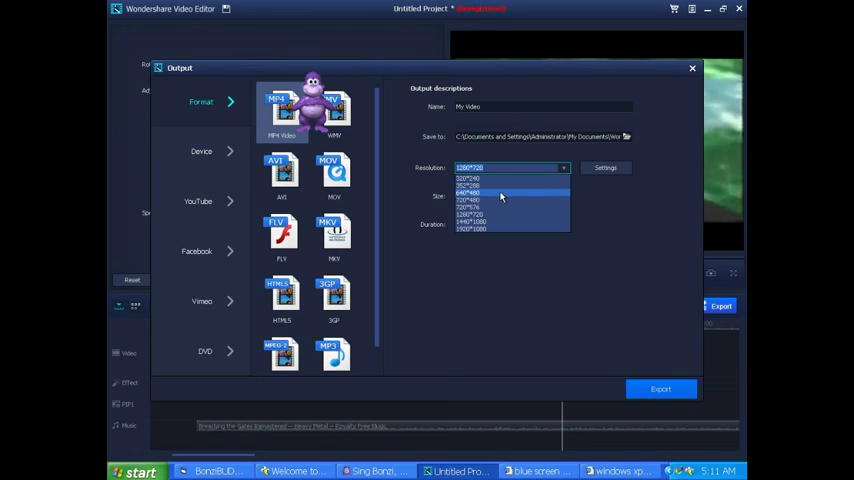
left_click(470, 196)
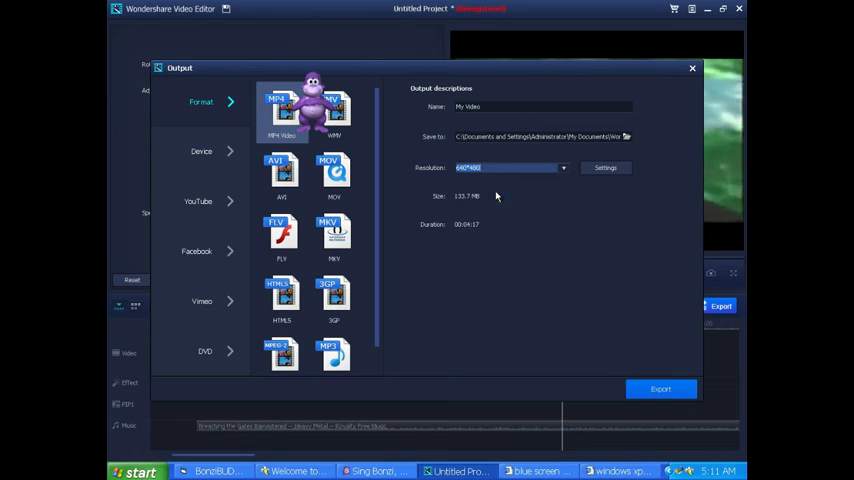
mouse_move(601, 149)
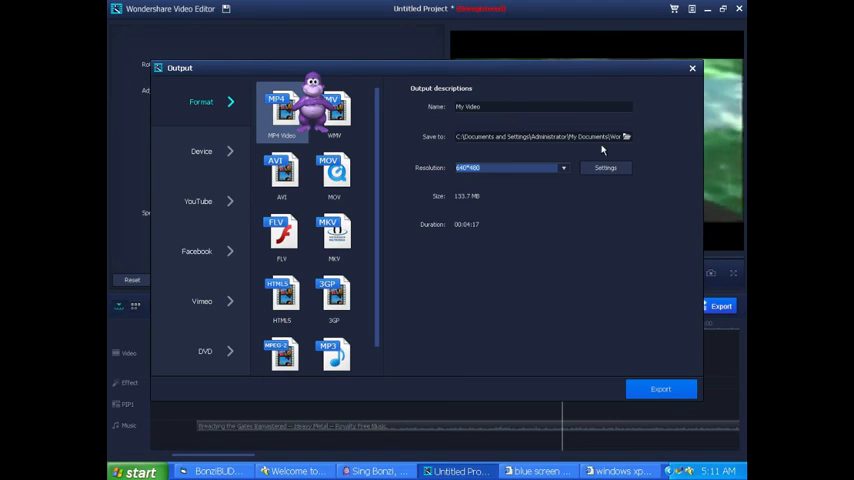
left_click(625, 136)
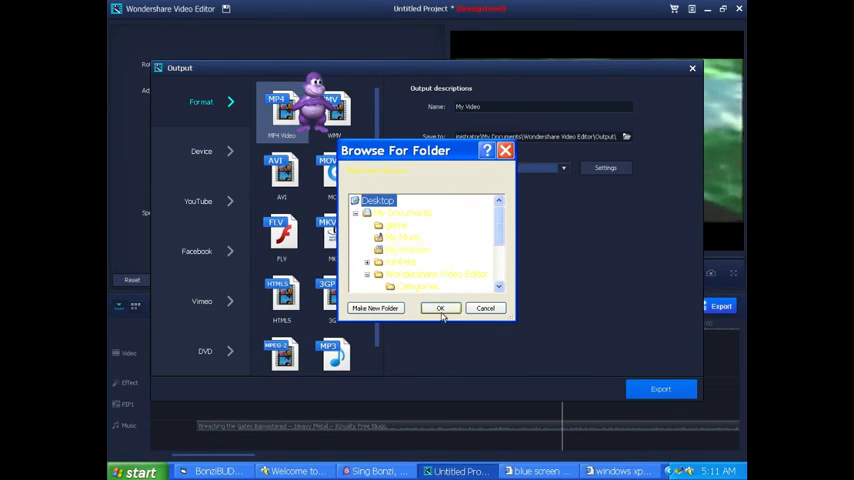
left_click(439, 308)
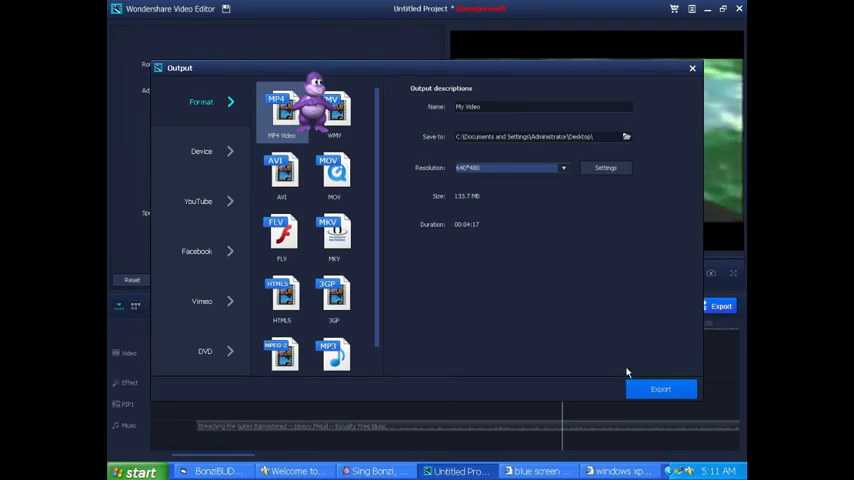
Export the video past the Trial Hint, close the Convert window, and minimize the editor
left_click(660, 389)
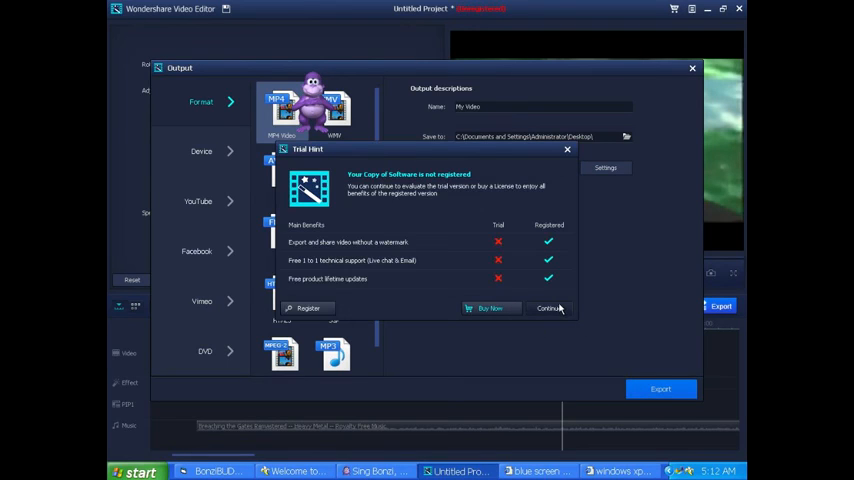
left_click(550, 308)
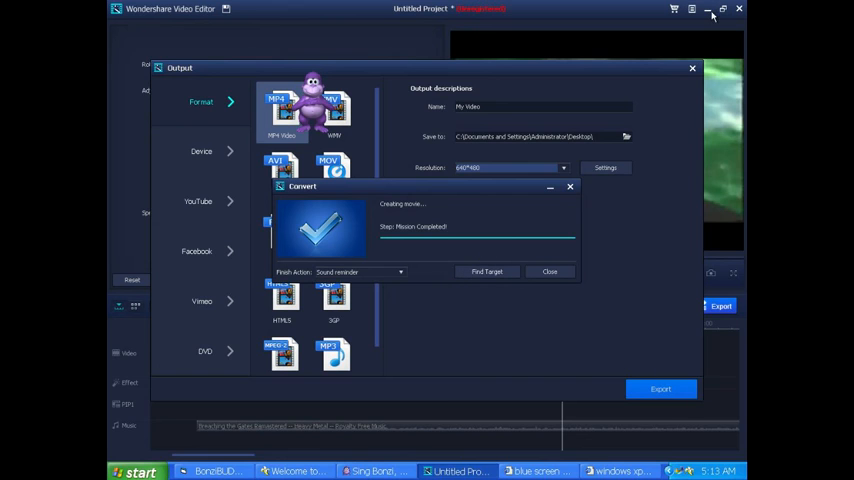
left_click(550, 271)
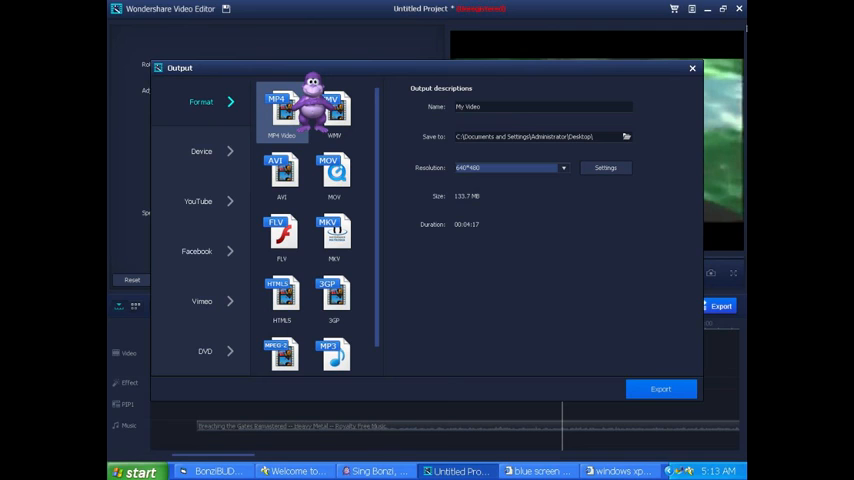
left_click(692, 68)
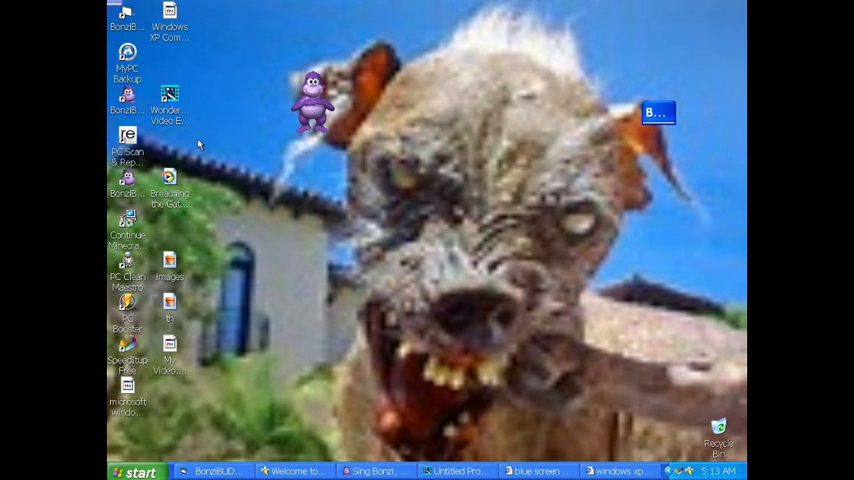
Restore the editor from the taskbar and play, restart, then pause the project preview
left_click(169, 355)
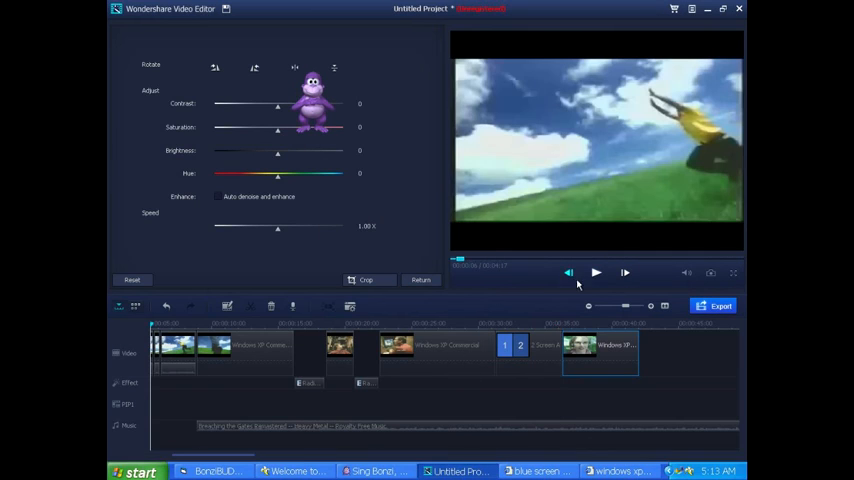
left_click(596, 272)
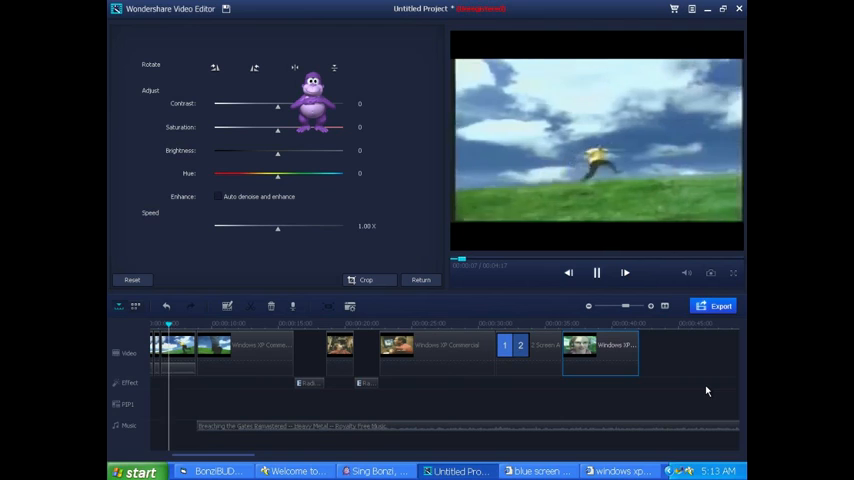
left_click(596, 272)
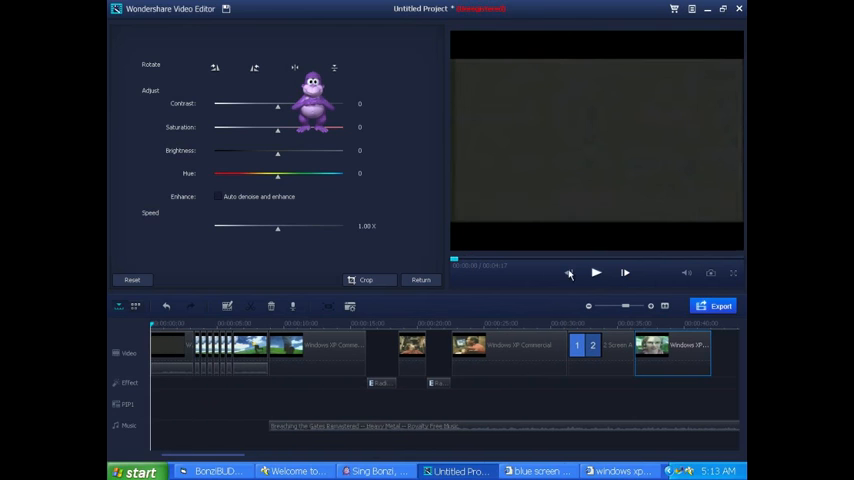
left_click(596, 272)
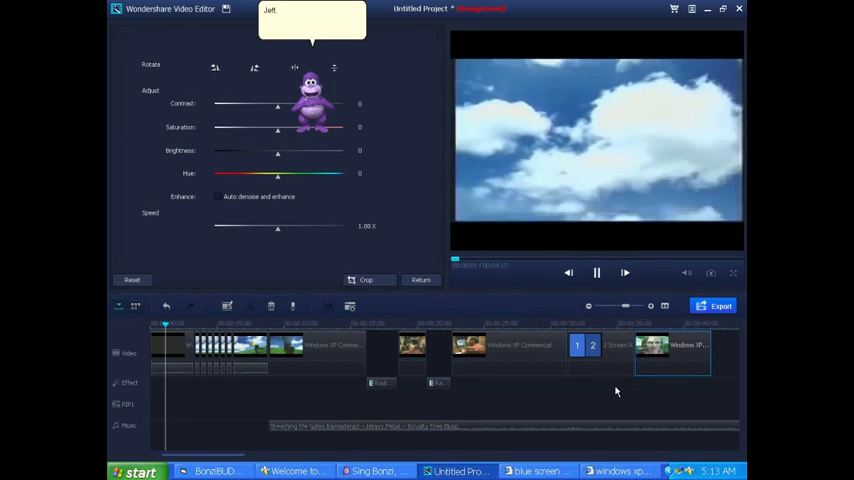
left_click(597, 272)
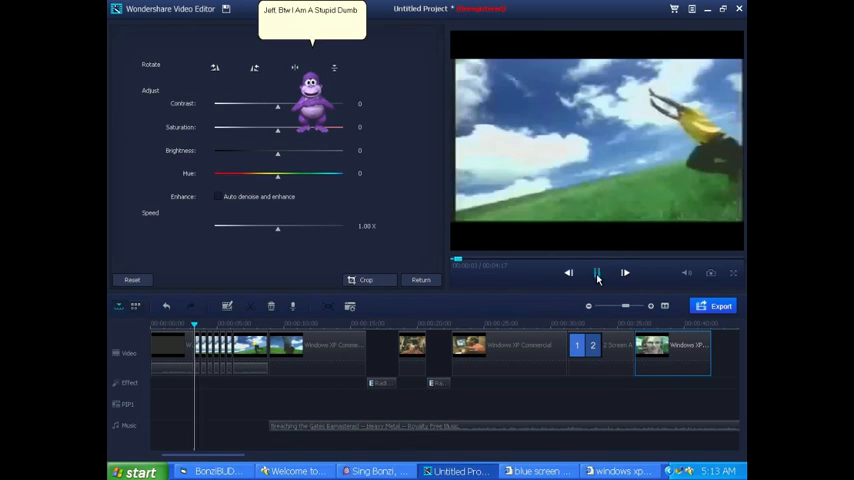
left_click(597, 272)
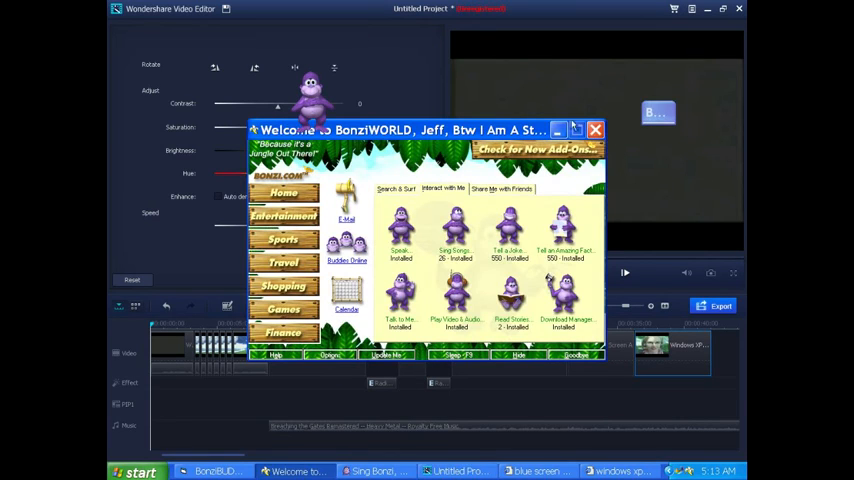
Close the BonziWORLD welcome window and play the preview through, pausing near the end
left_click(595, 130)
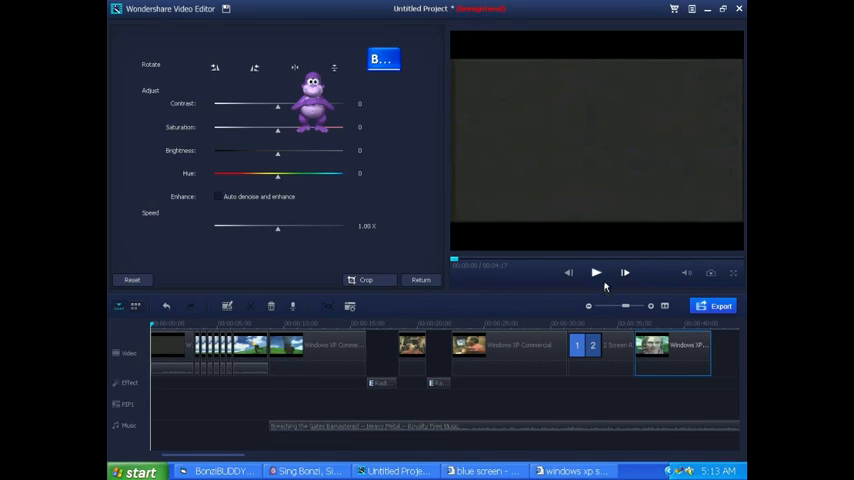
left_click(596, 272)
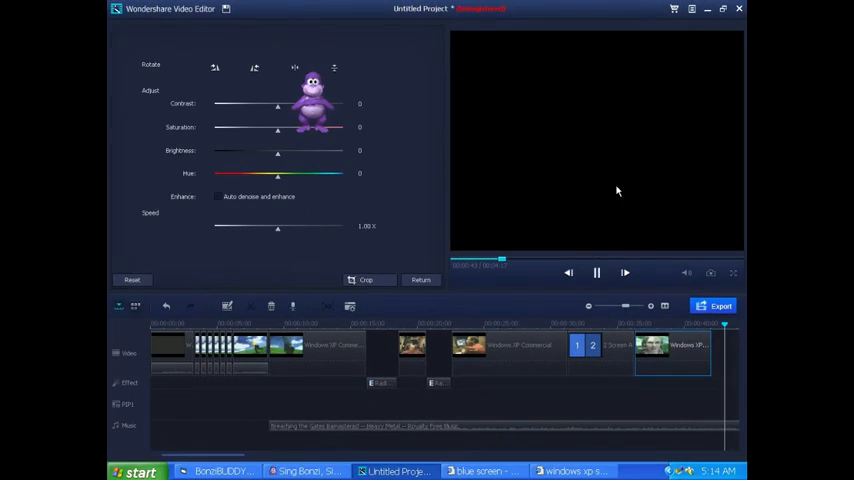
left_click(596, 272)
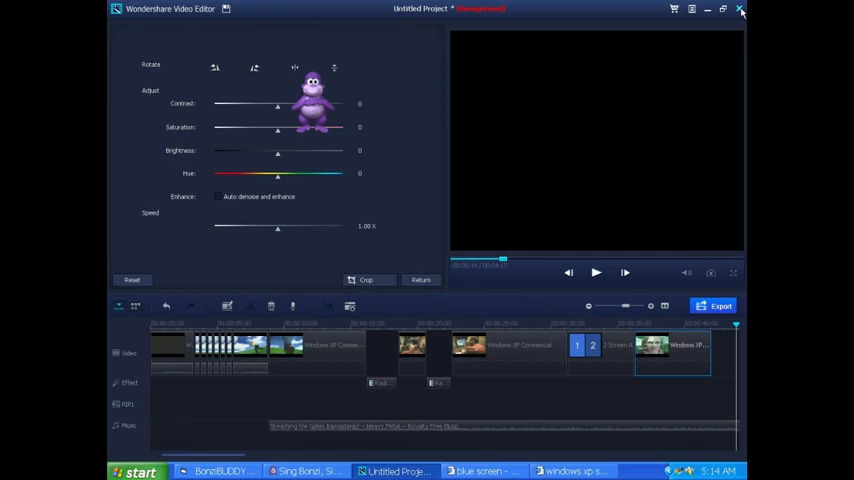
Close the video editor and launch SpeedItup Free from the desktop
left_click(740, 9)
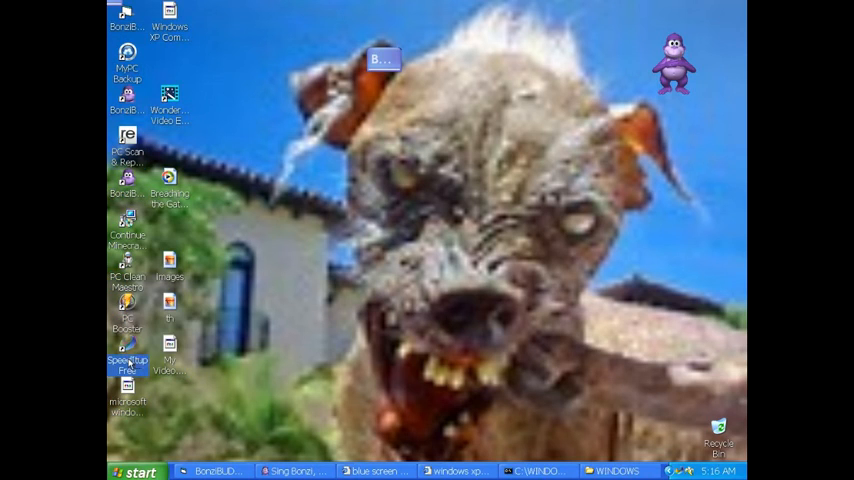
double_click(127, 267)
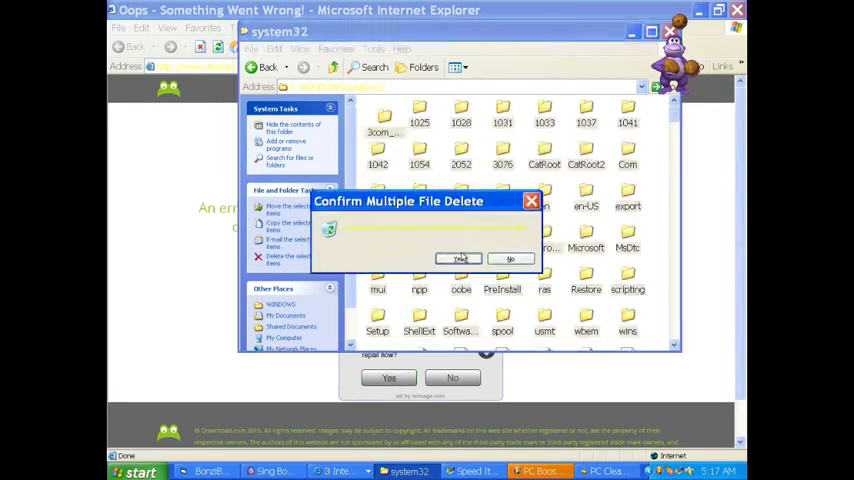
Confirm deleting the system32 file batches, check the remaining files, and close the folder
left_click(459, 259)
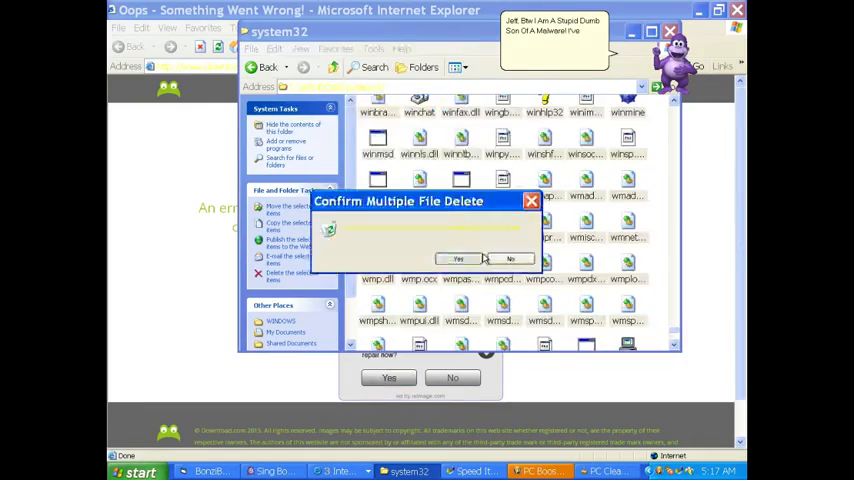
left_click(458, 259)
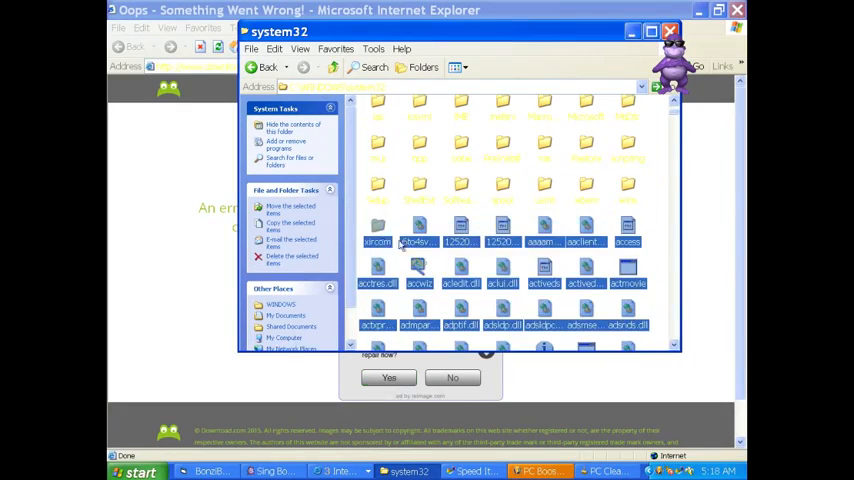
mouse_move(588, 197)
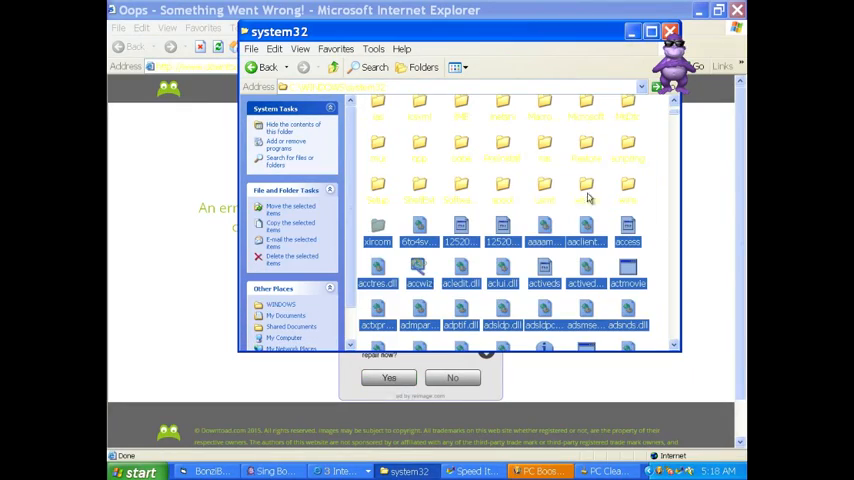
scroll("down", 3)
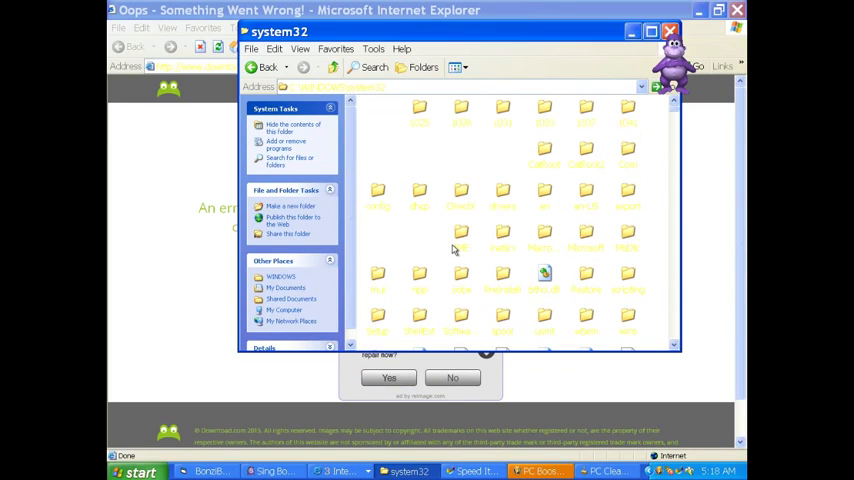
left_click(544, 277)
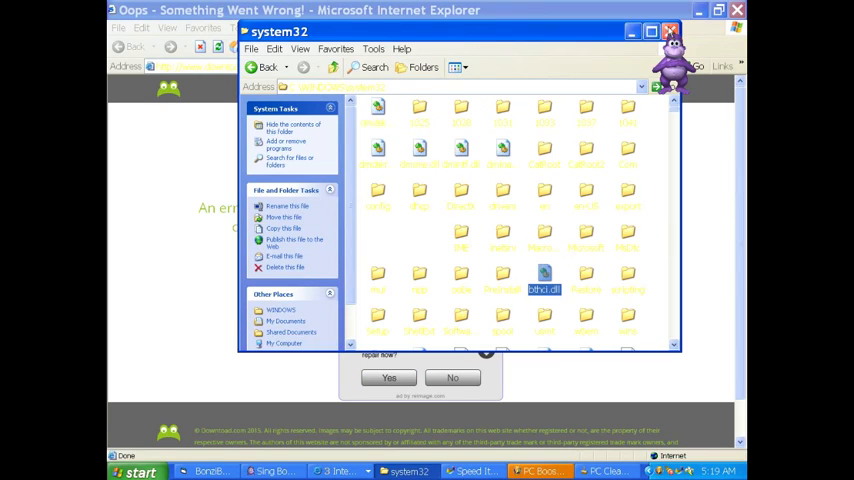
left_click(135, 471)
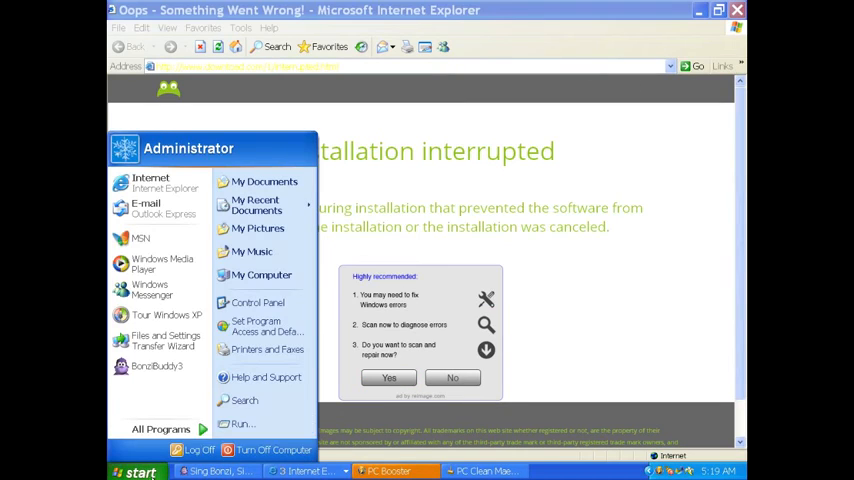
Choose Turn Off Computer from the Start menu to show the Restart option
left_click(272, 449)
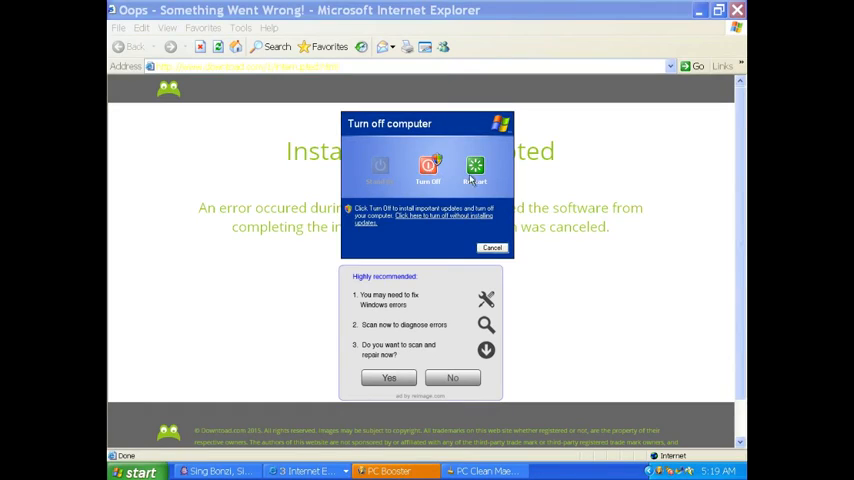